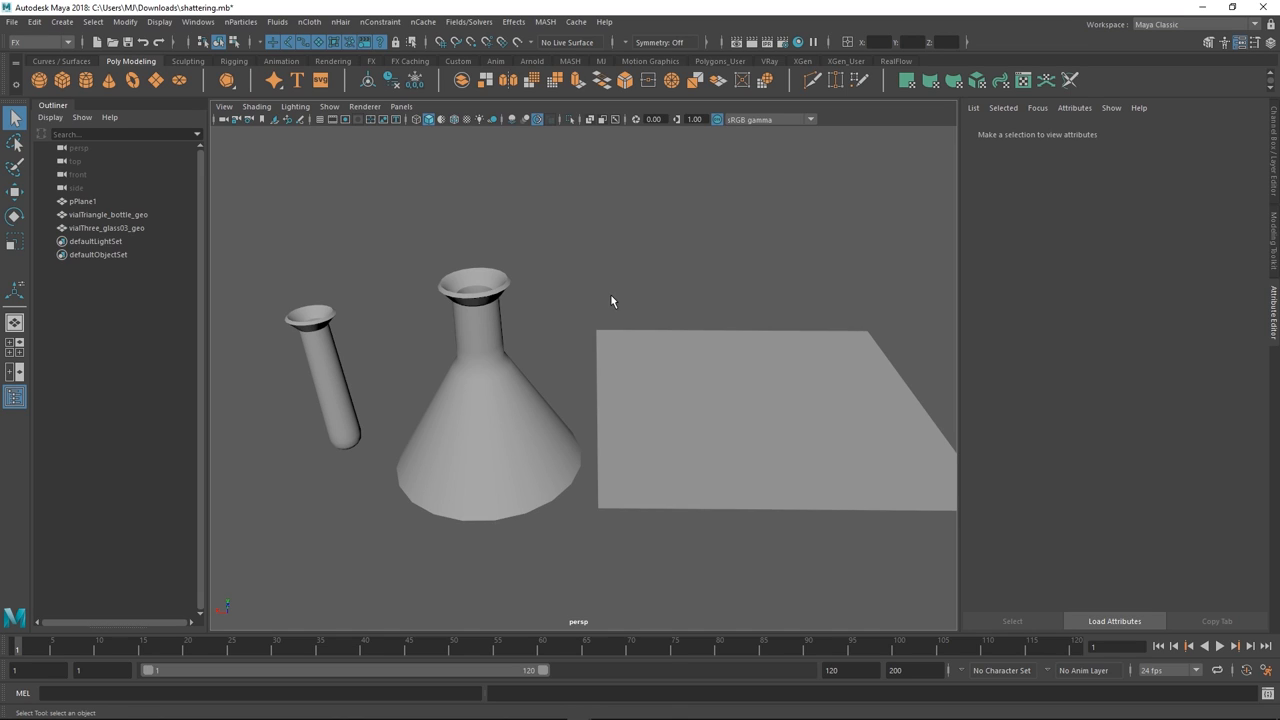
{"action": "mouse_move", "coordinate": [478, 332]}
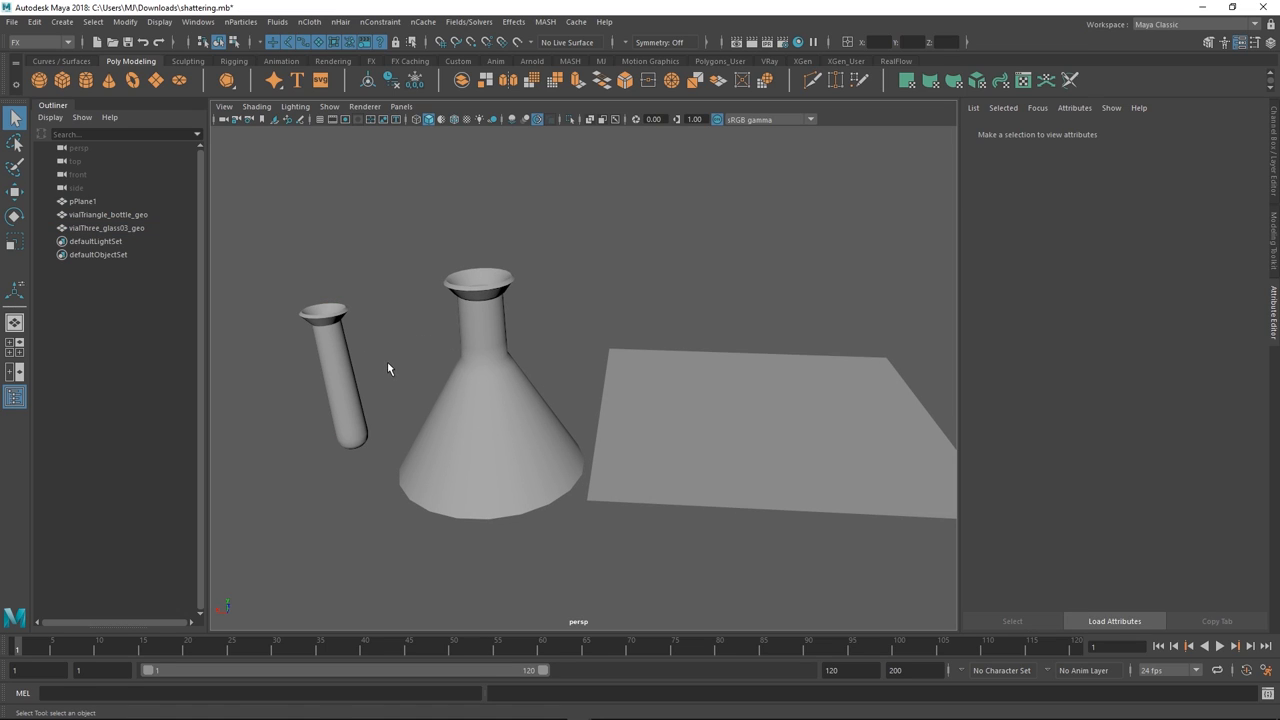
{"action": "mouse_move", "coordinate": [364, 344]}
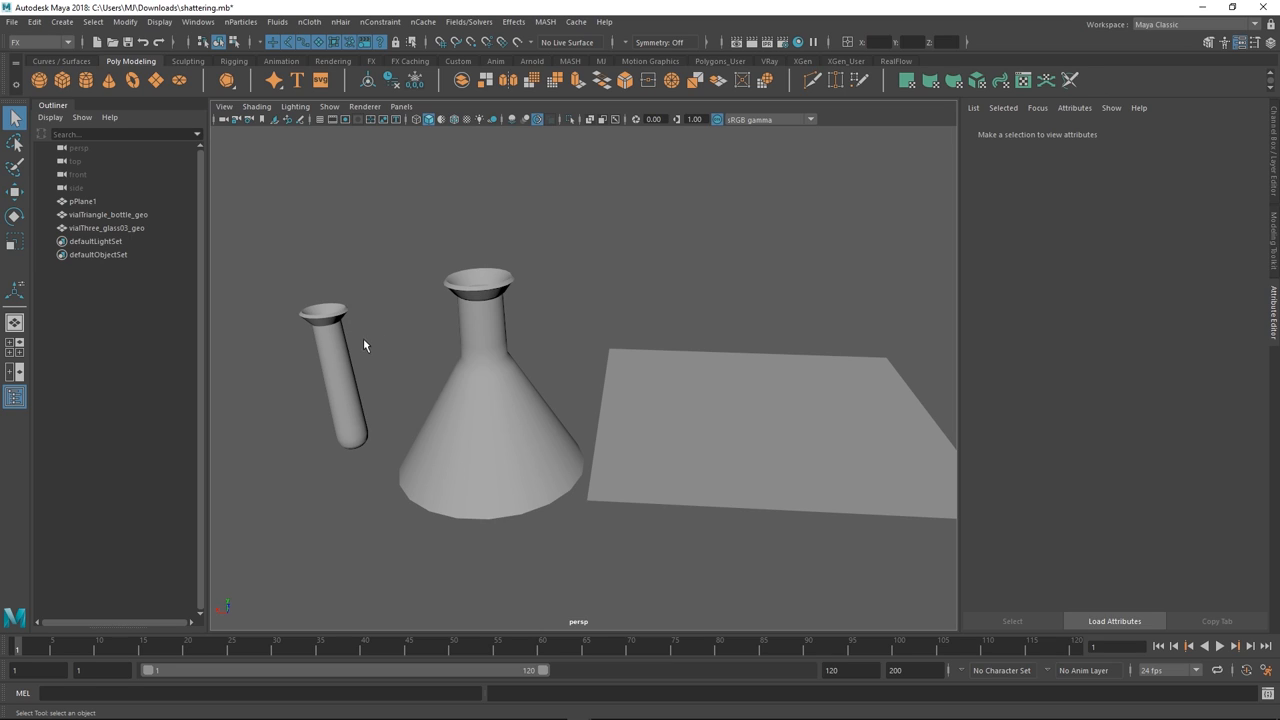
{"action": "mouse_move", "coordinate": [368, 336]}
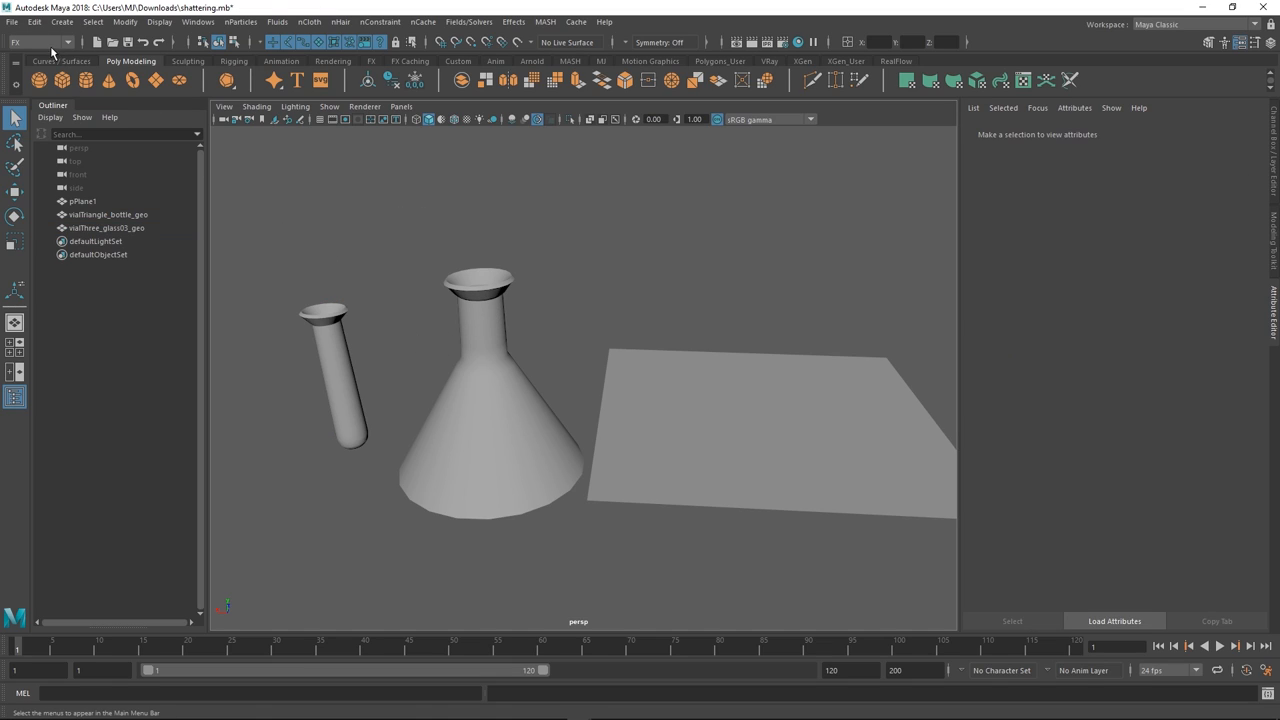
Detach the Effects menu as a floating panel and select the test tube for shattering
{"action": "left_click", "coordinate": [40, 42]}
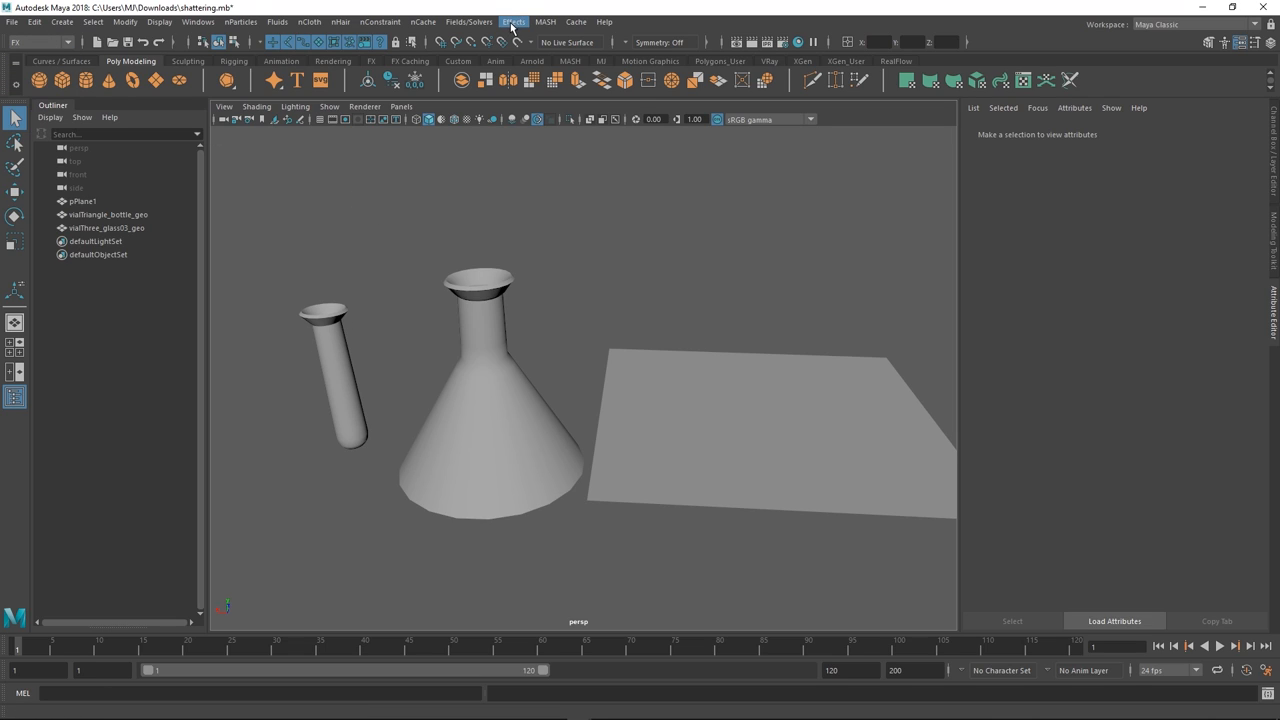
{"action": "left_click", "coordinate": [512, 22]}
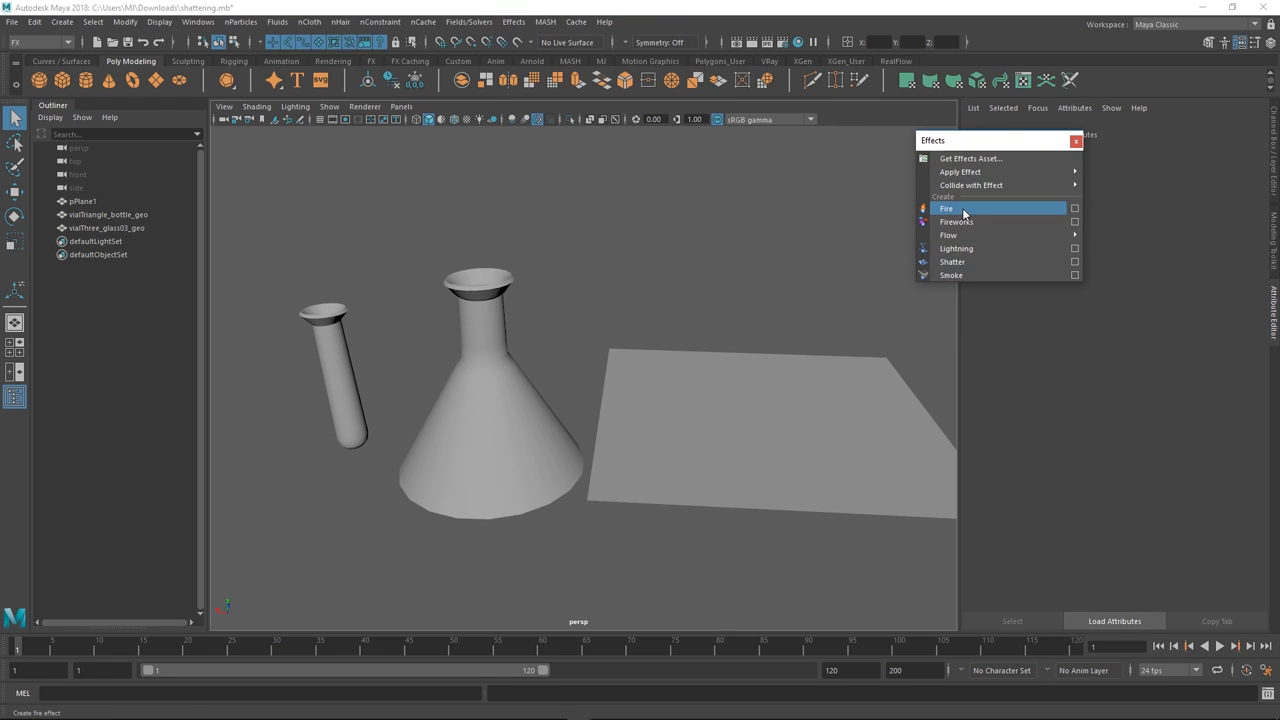
{"action": "mouse_move", "coordinate": [958, 210]}
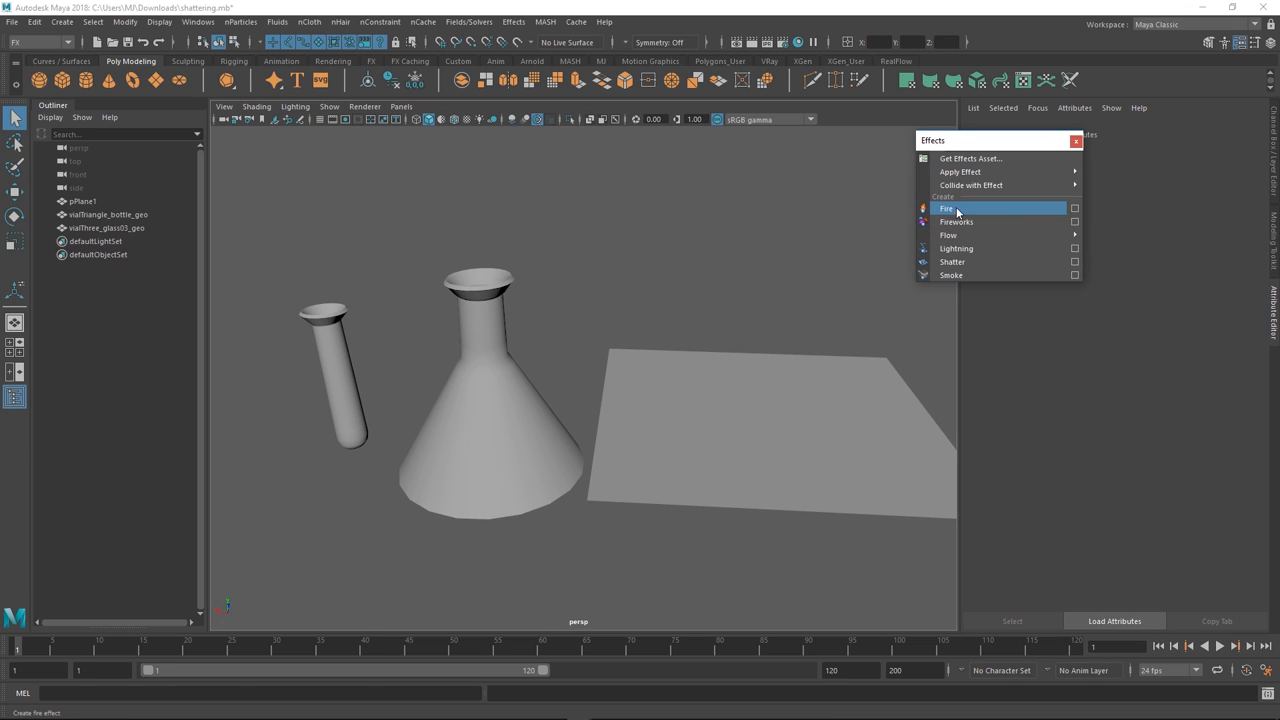
{"action": "mouse_move", "coordinate": [376, 348]}
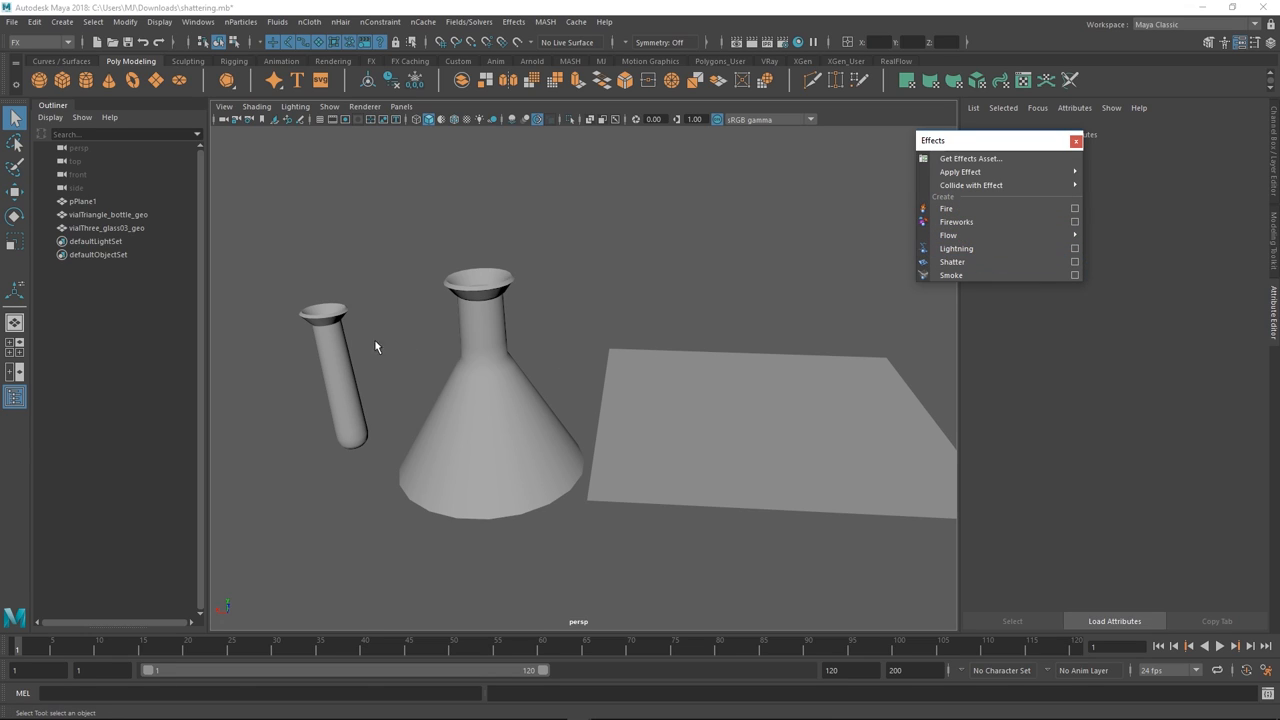
{"action": "left_click", "coordinate": [336, 376]}
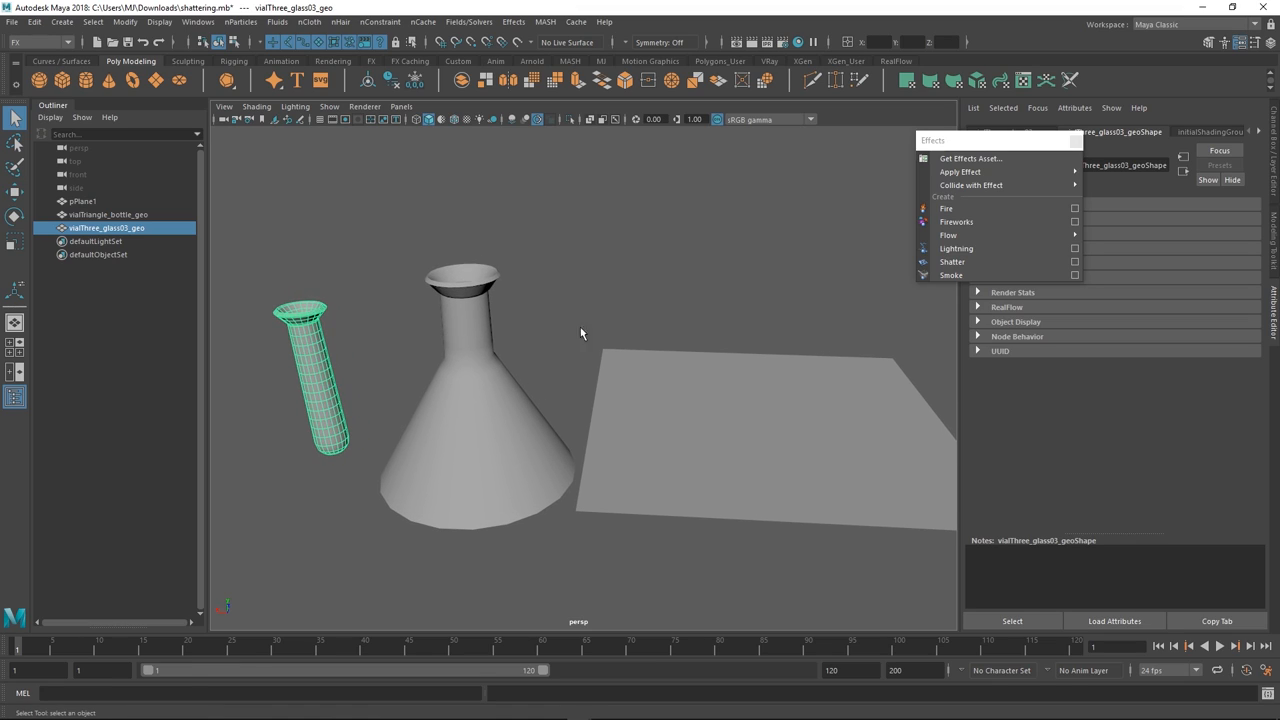
{"action": "mouse_move", "coordinate": [1000, 260]}
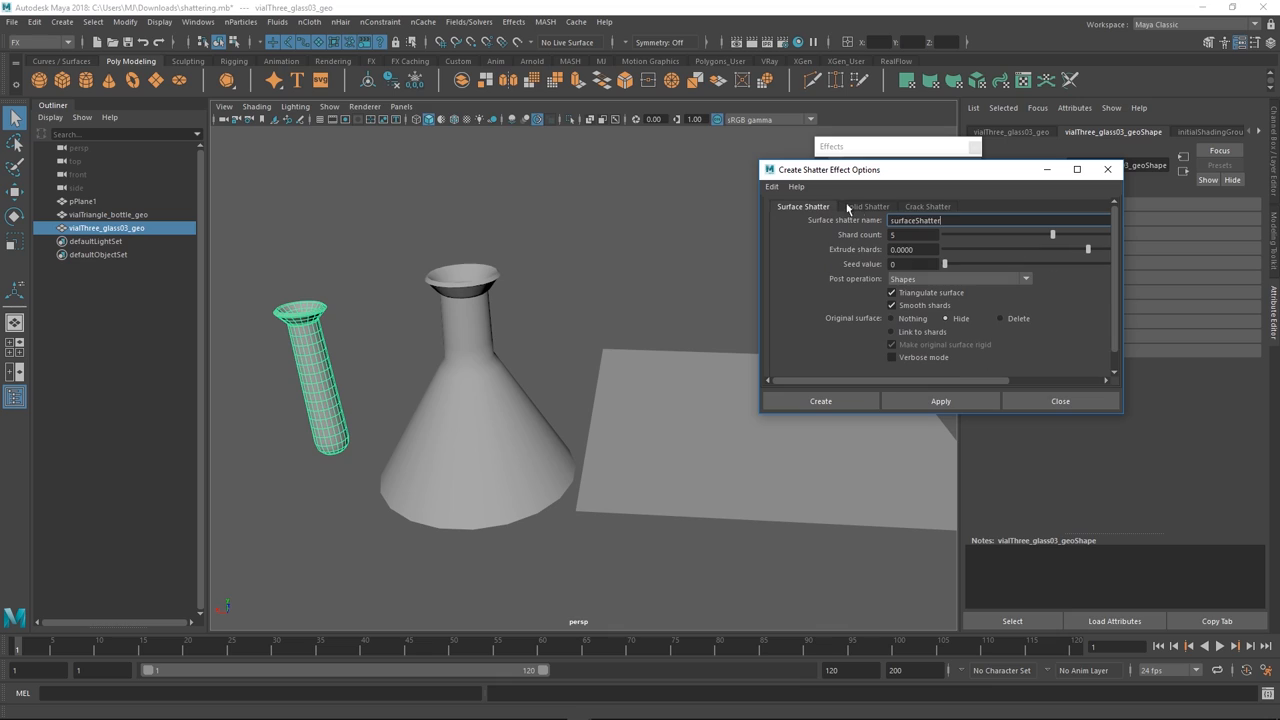
{"action": "left_click", "coordinate": [868, 206]}
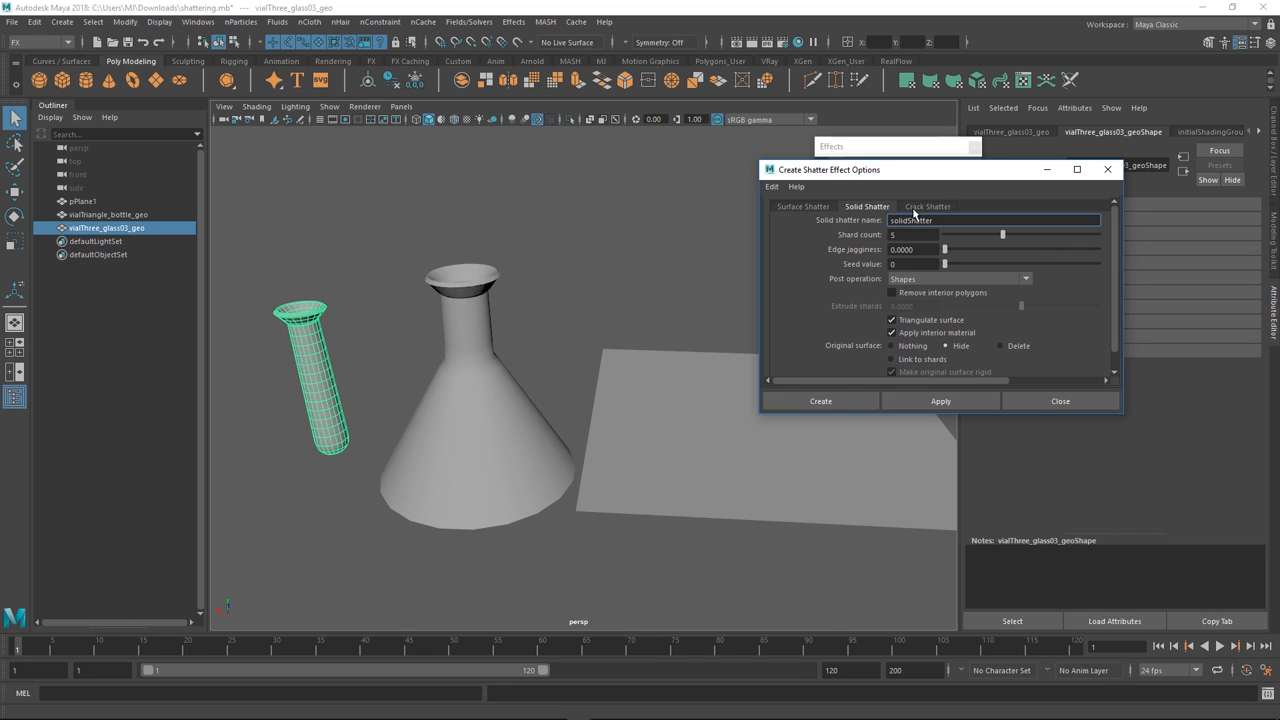
{"action": "left_click", "coordinate": [802, 206]}
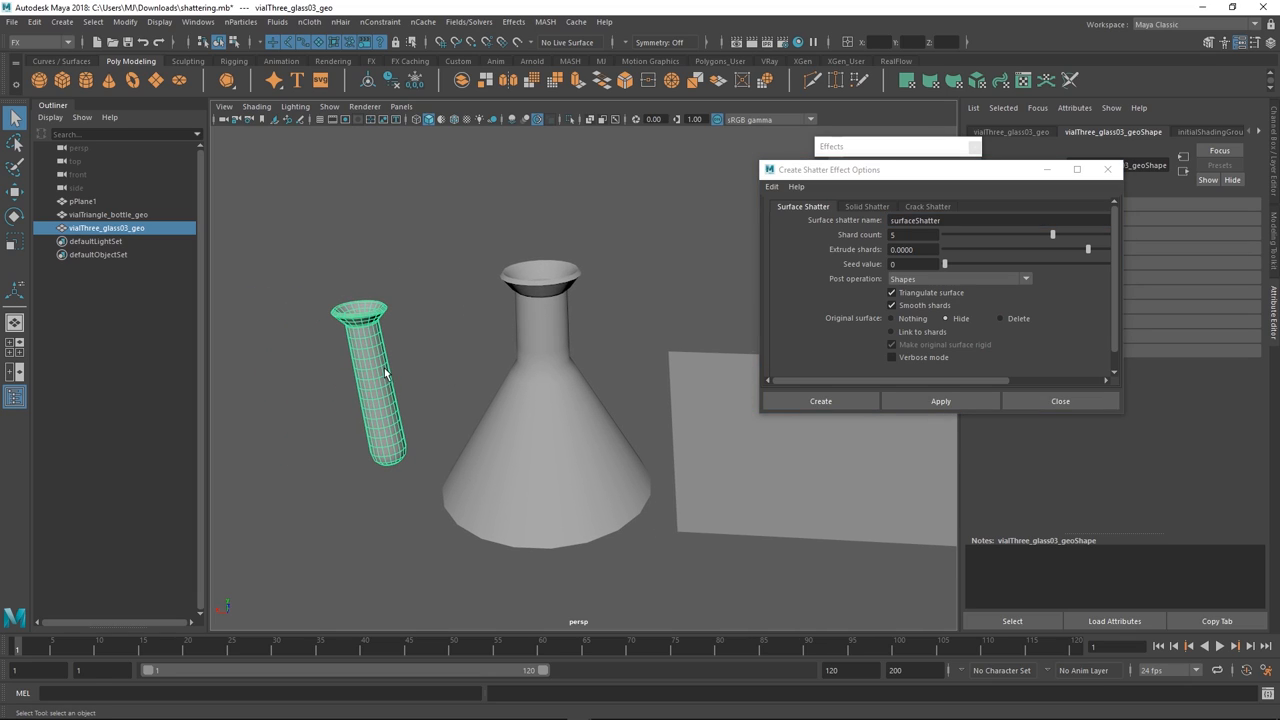
{"action": "left_click", "coordinate": [866, 206]}
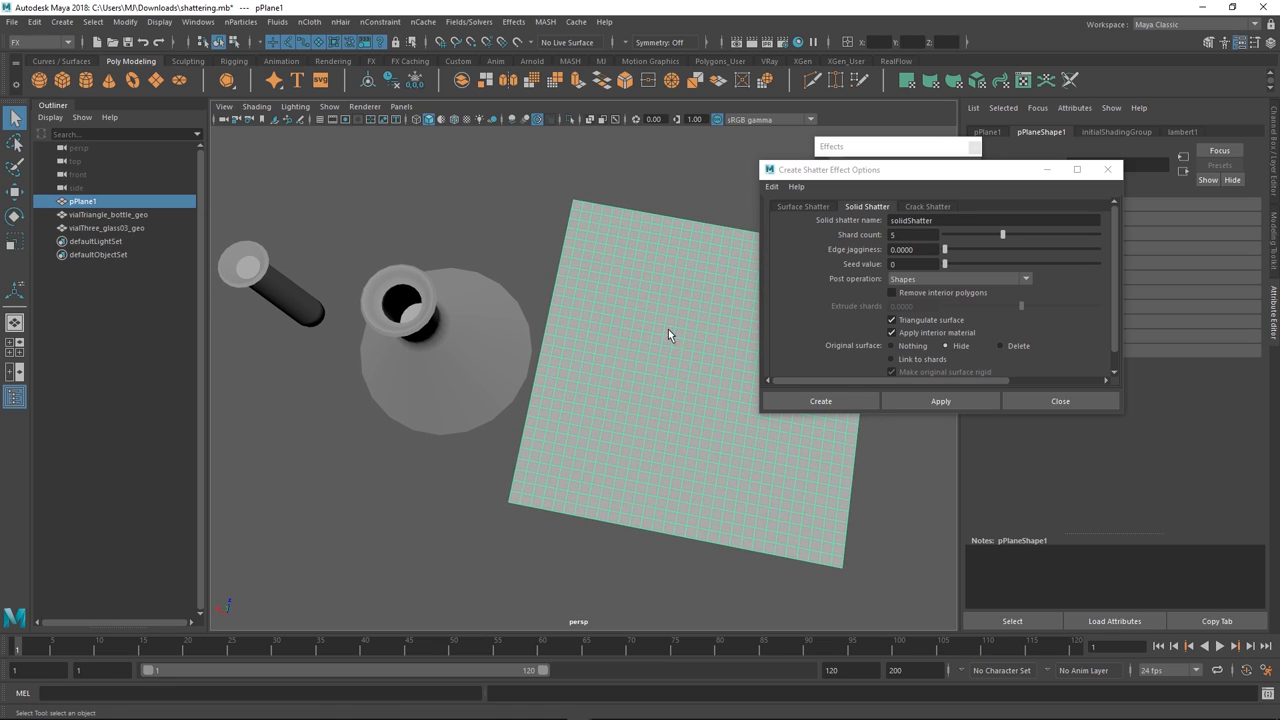
{"action": "mouse_move", "coordinate": [508, 360]}
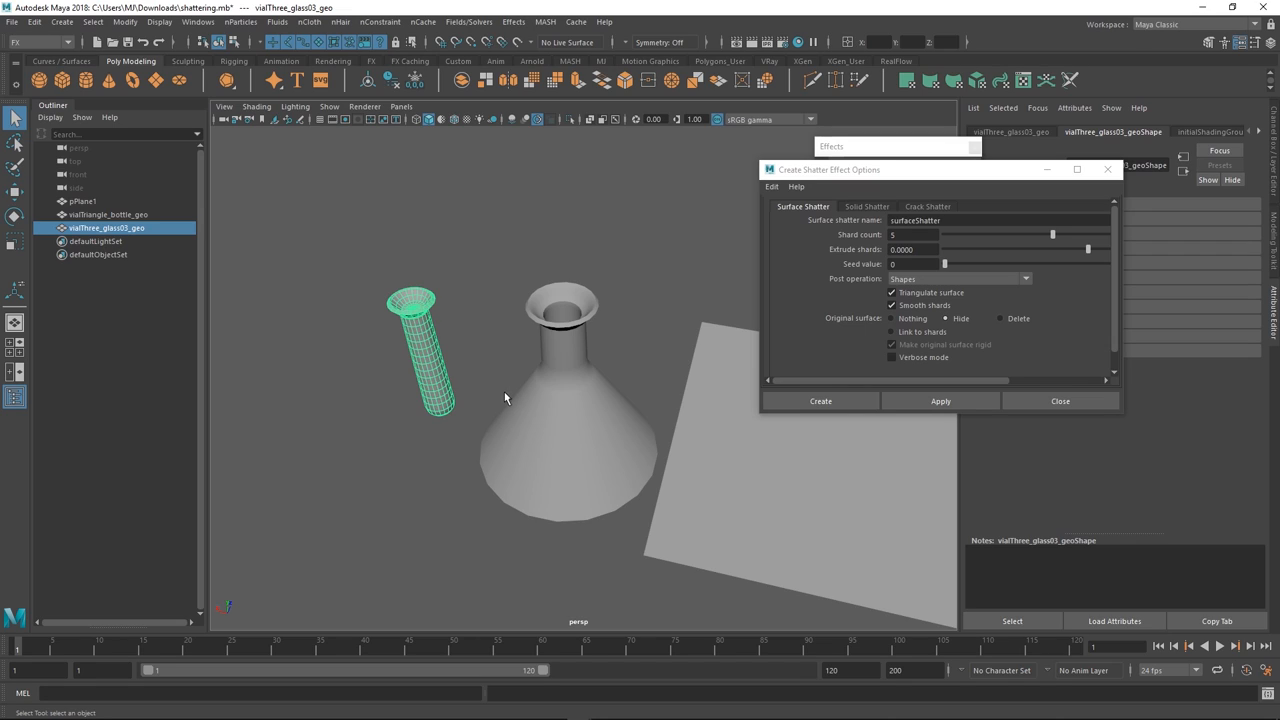
{"action": "mouse_move", "coordinate": [780, 224]}
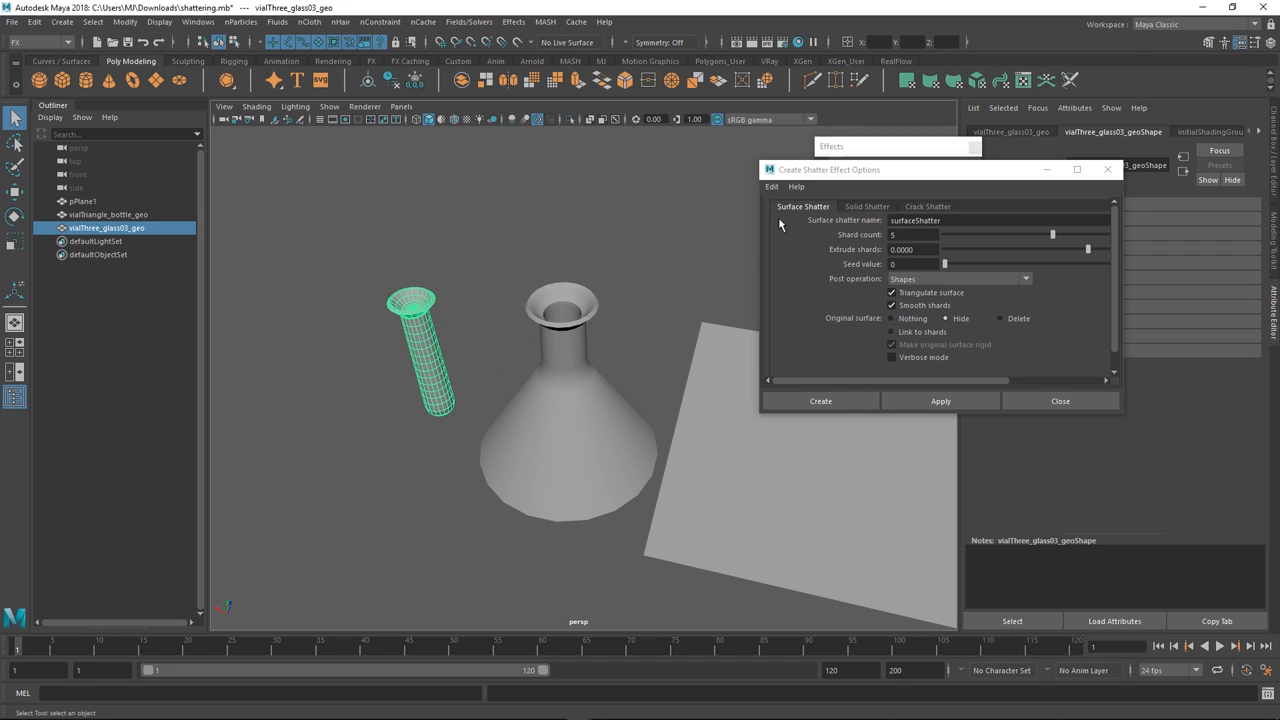
{"action": "mouse_move", "coordinate": [836, 218]}
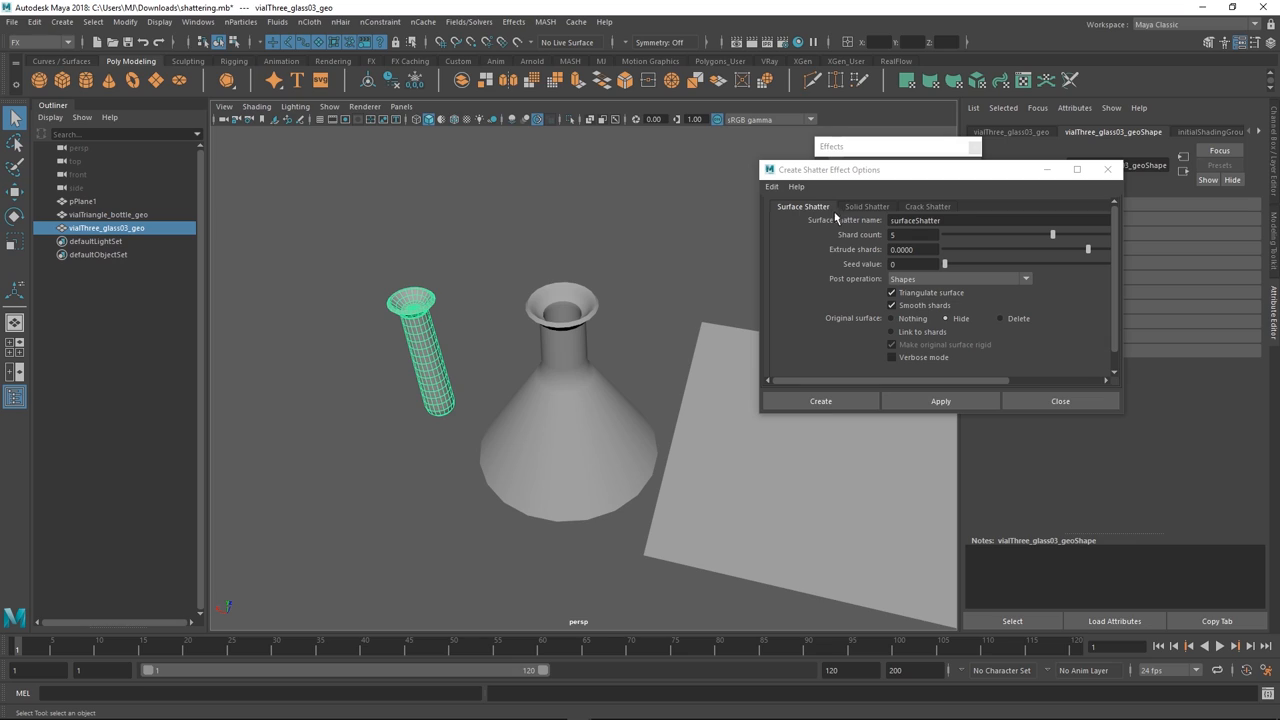
{"action": "left_click", "coordinate": [772, 188]}
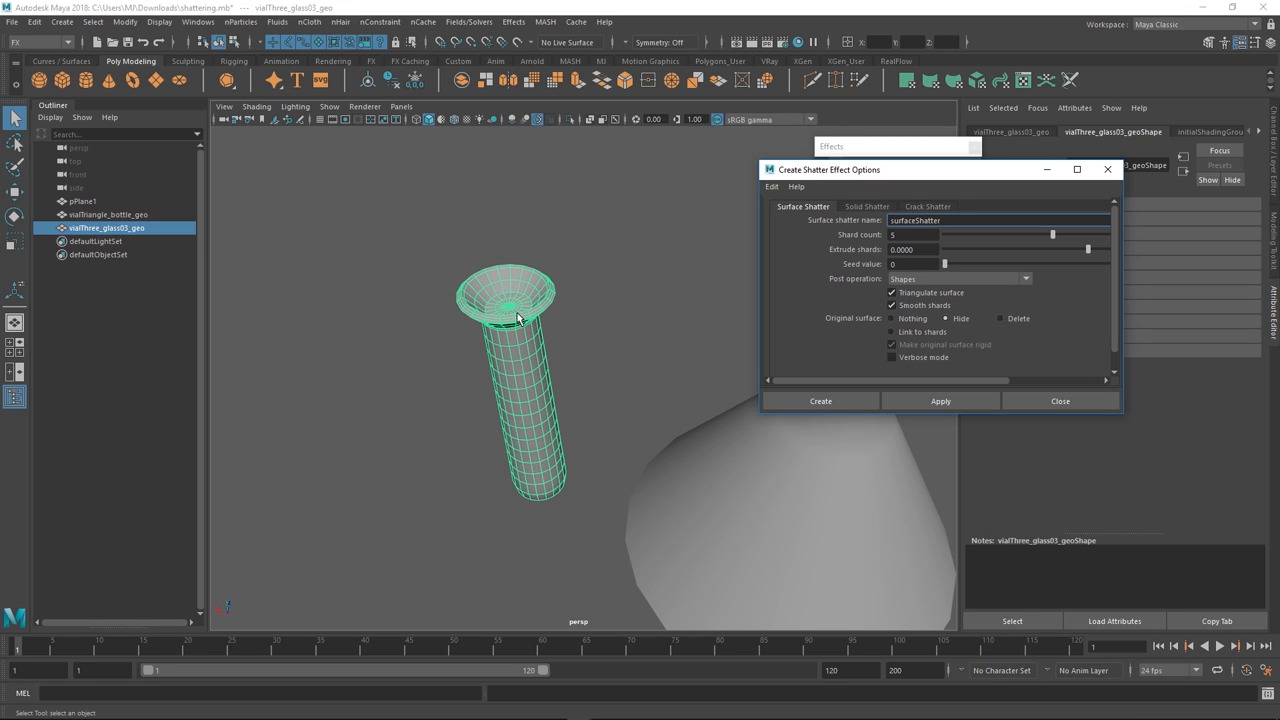
{"action": "mouse_move", "coordinate": [580, 358]}
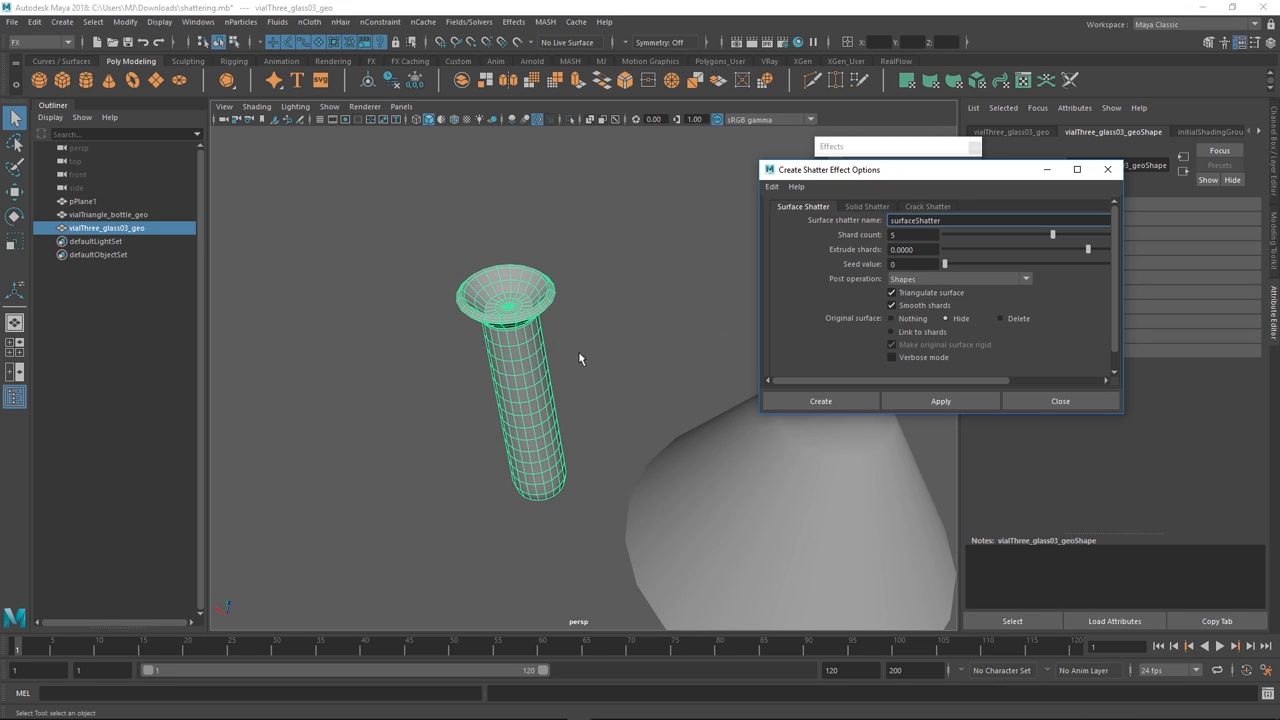
{"action": "mouse_move", "coordinate": [566, 356]}
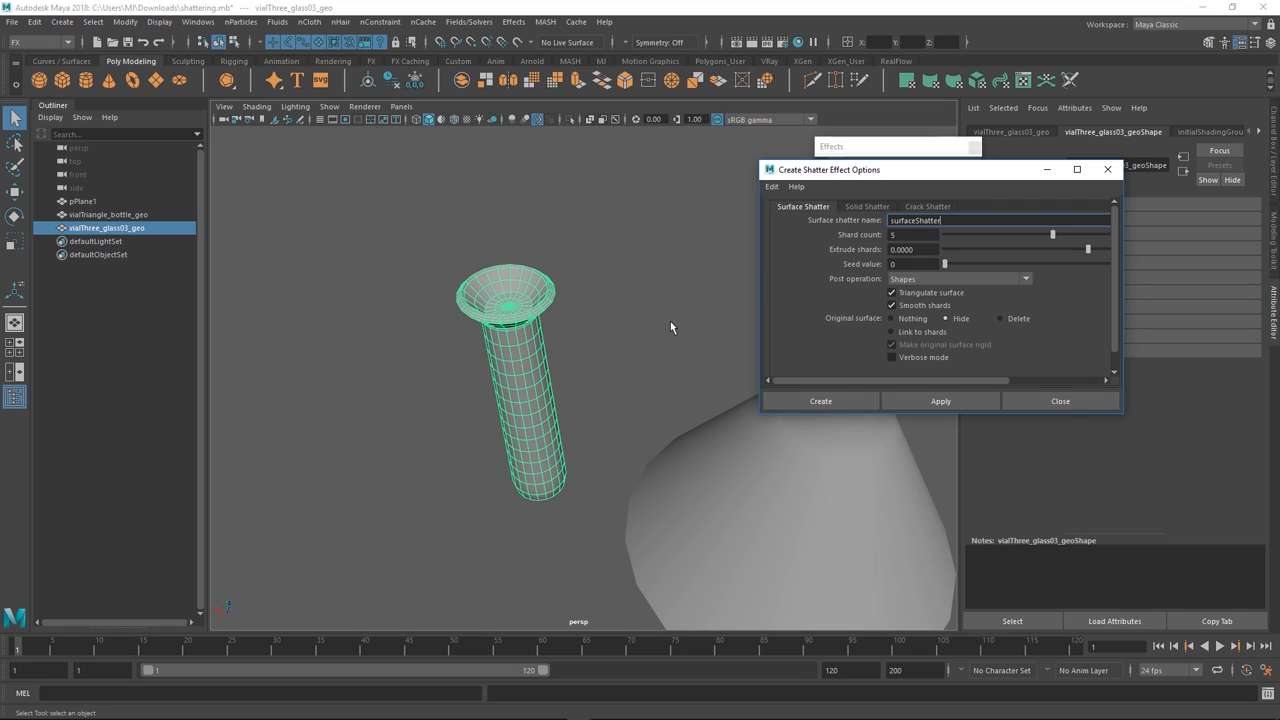
{"action": "mouse_move", "coordinate": [894, 188]}
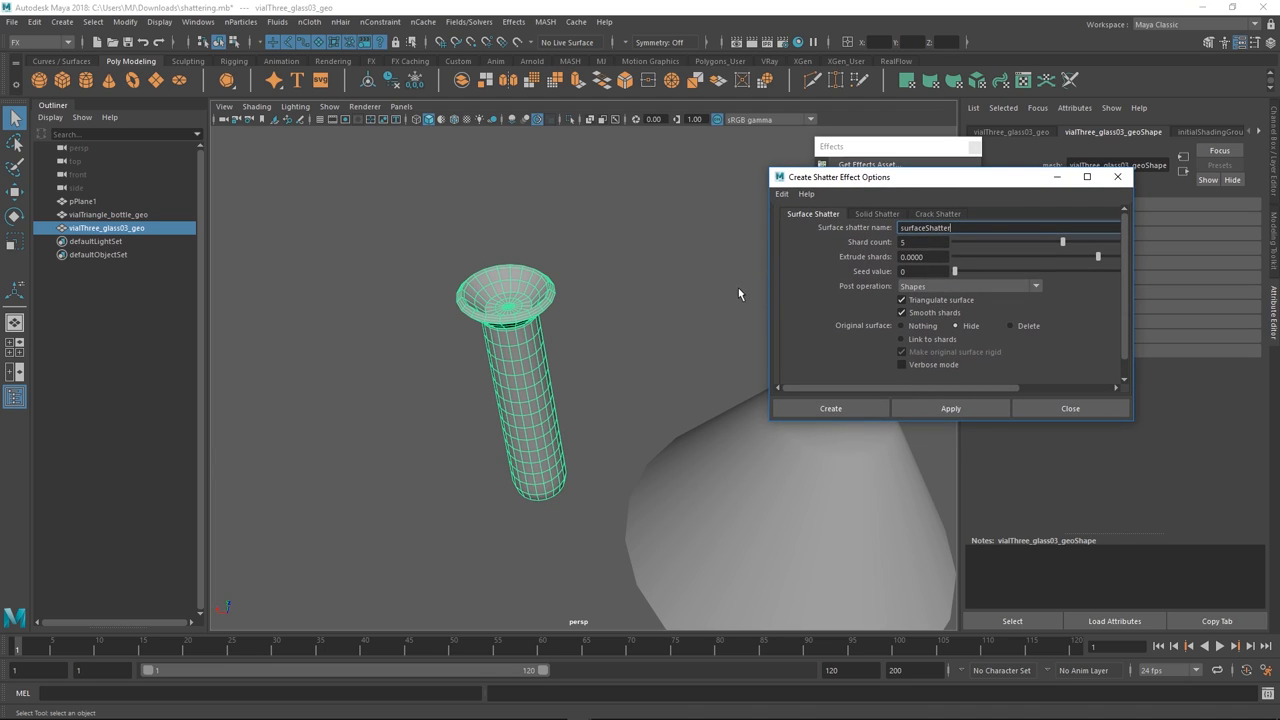
Apply Surface Shatter to the test tube and select one of its shards
{"action": "left_click", "coordinate": [830, 408]}
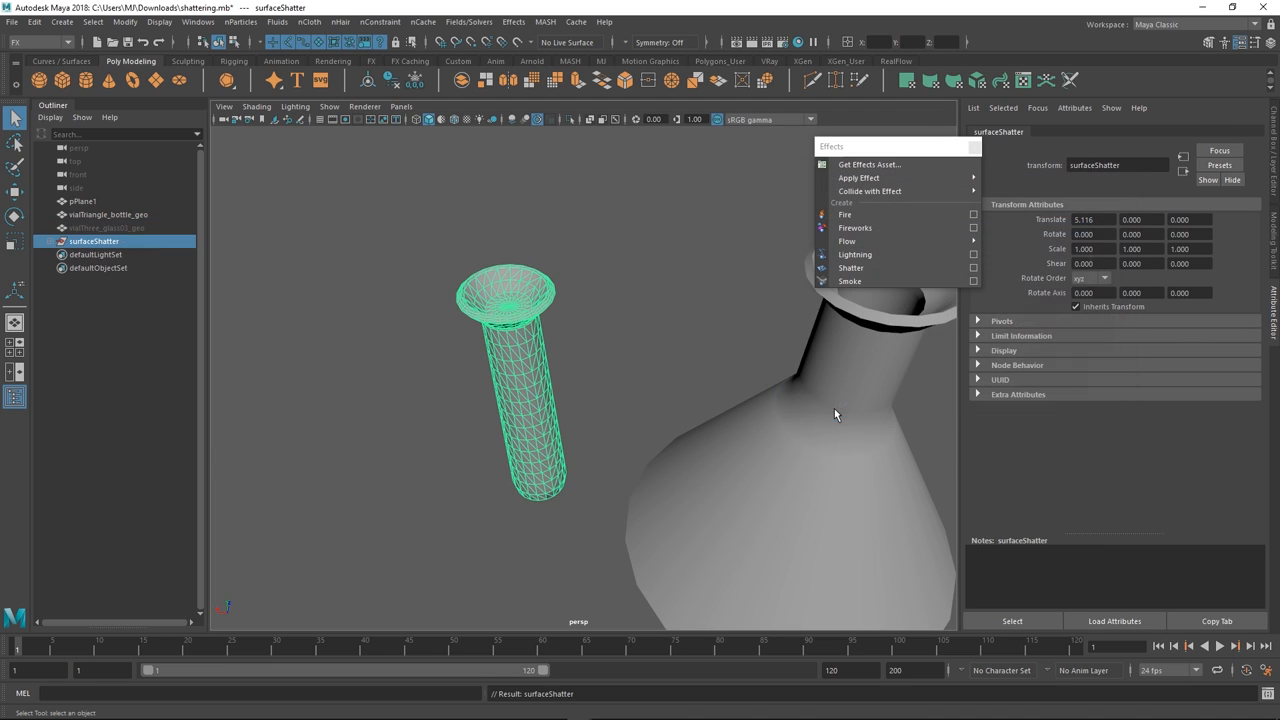
{"action": "left_click", "coordinate": [850, 268]}
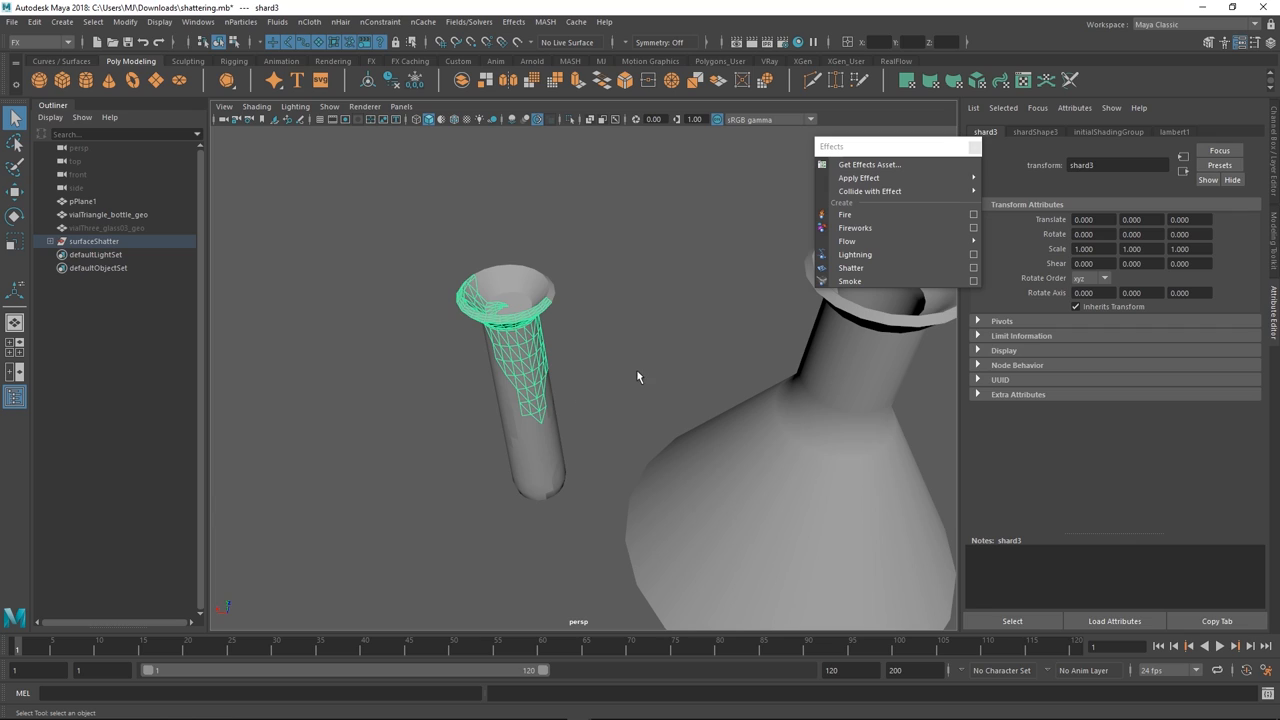
{"action": "mouse_move", "coordinate": [572, 372]}
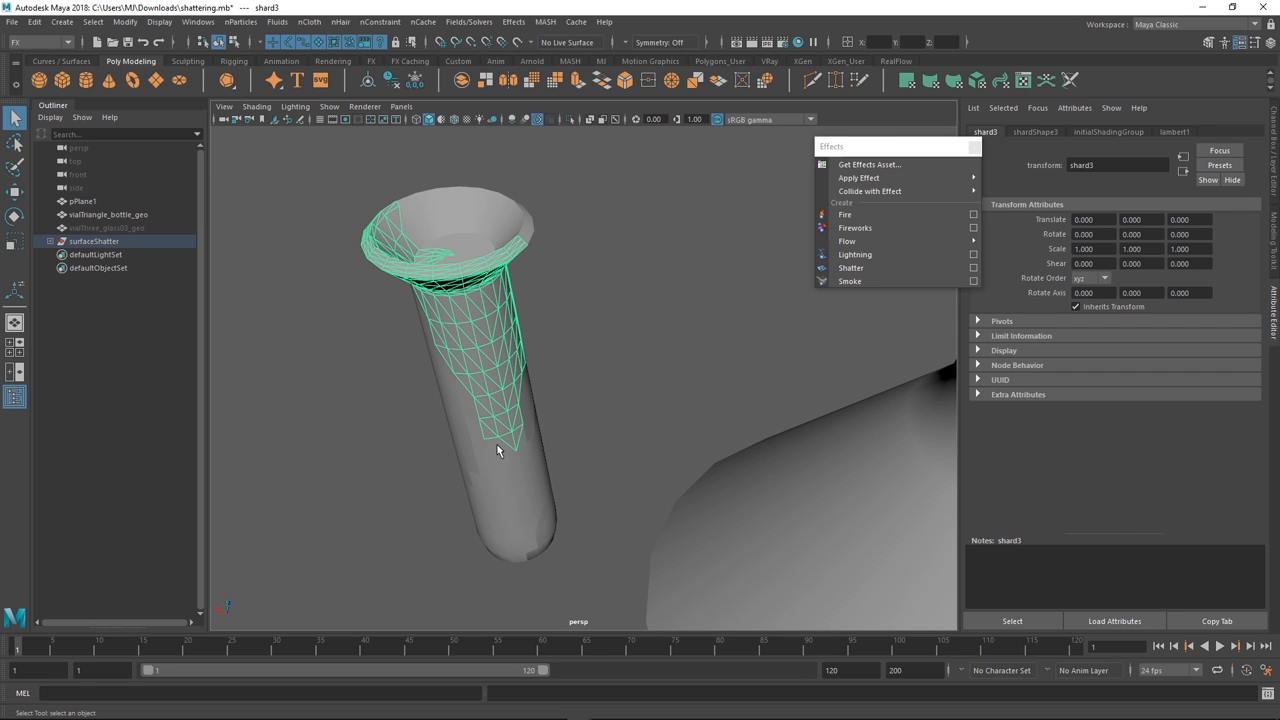
{"action": "mouse_move", "coordinate": [492, 510]}
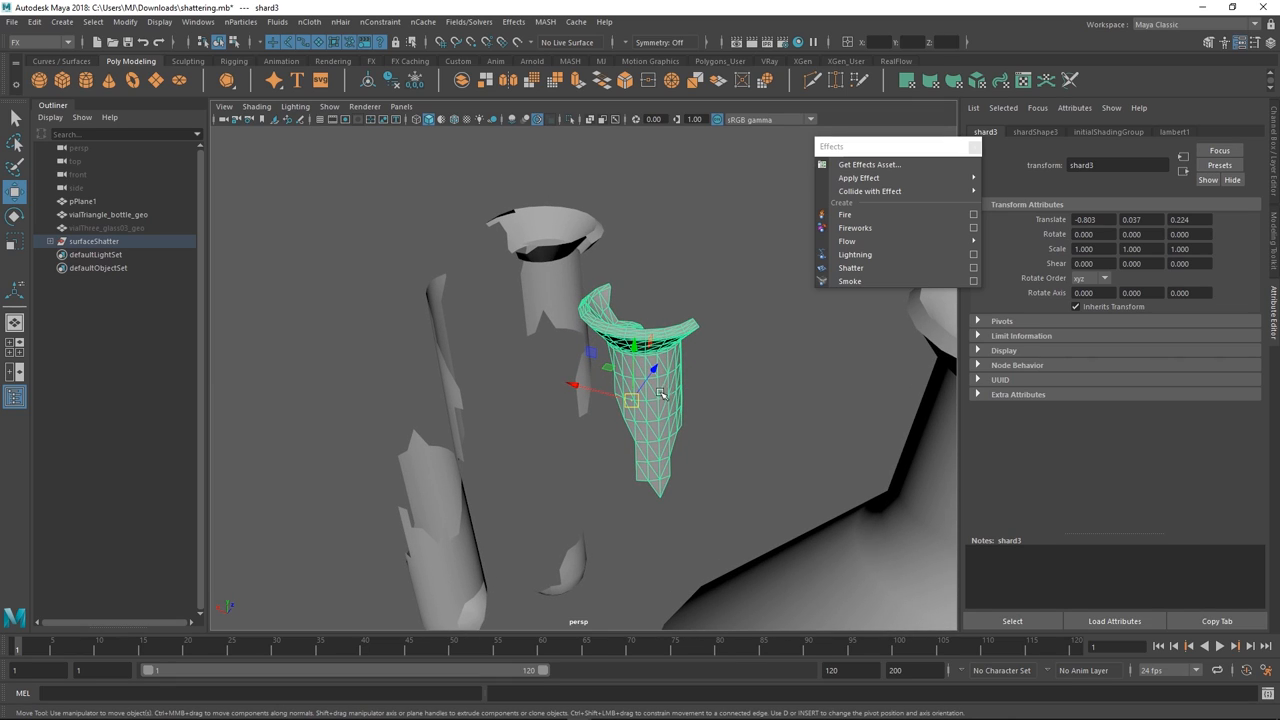
{"action": "mouse_move", "coordinate": [656, 370]}
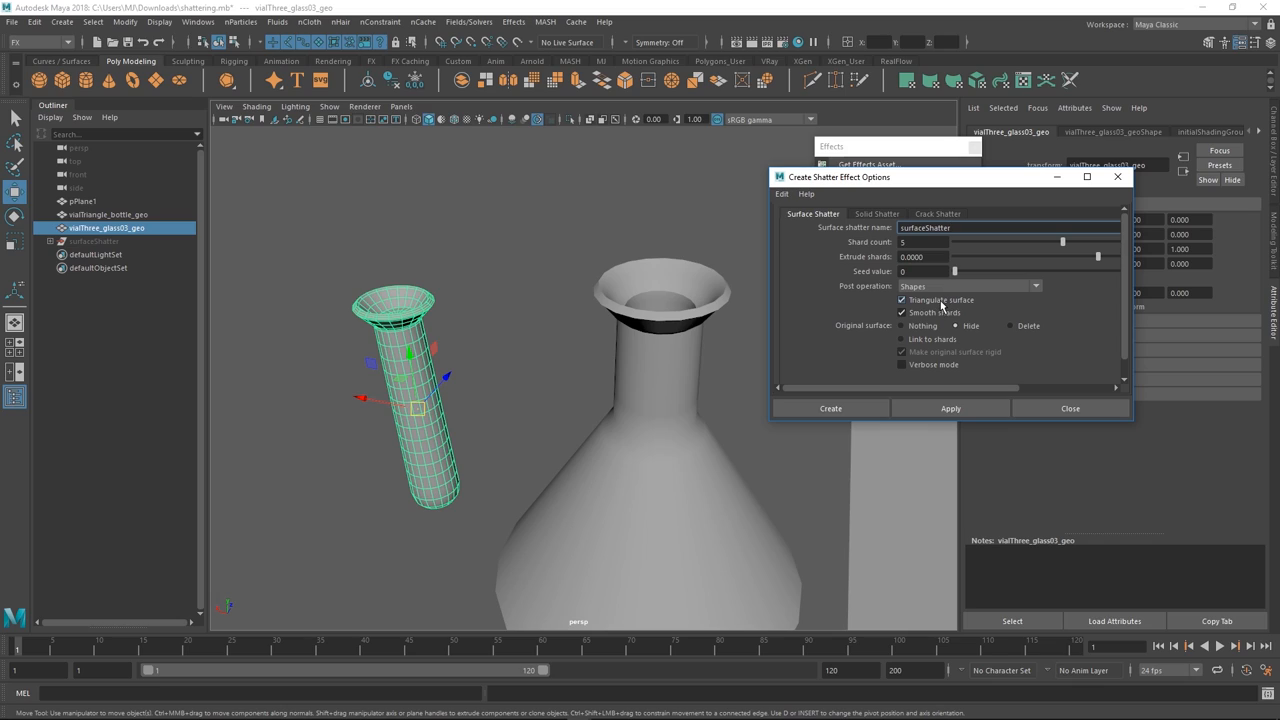
{"action": "mouse_move", "coordinate": [940, 308]}
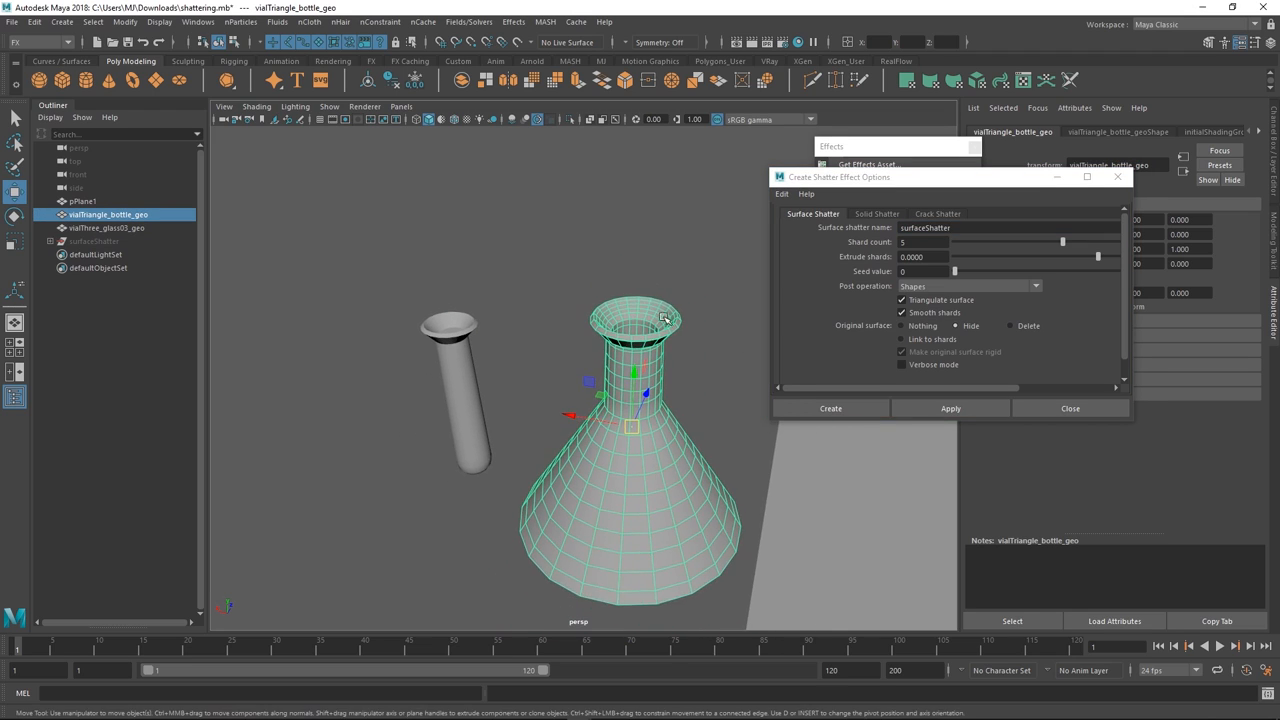
Apply Solid Shatter to the flask, creating the solidShatter1 group, then select the triangular flask
{"action": "left_click", "coordinate": [876, 212]}
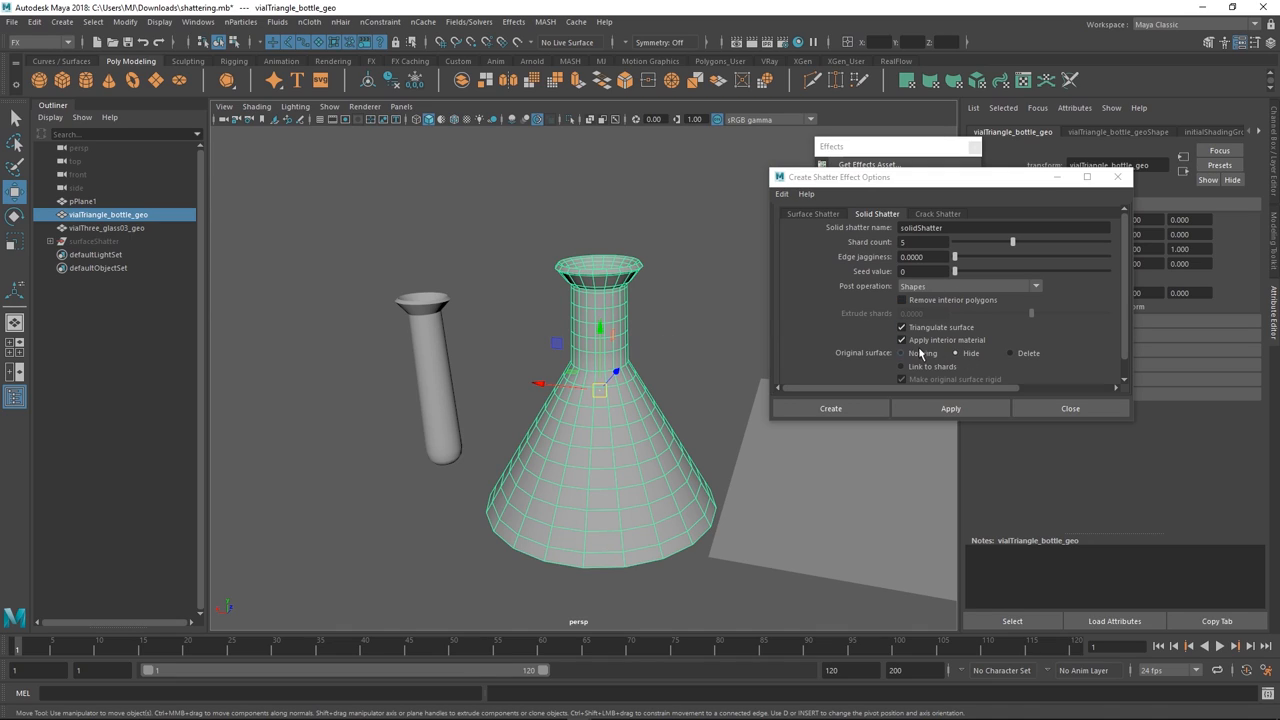
{"action": "left_click", "coordinate": [1000, 228]}
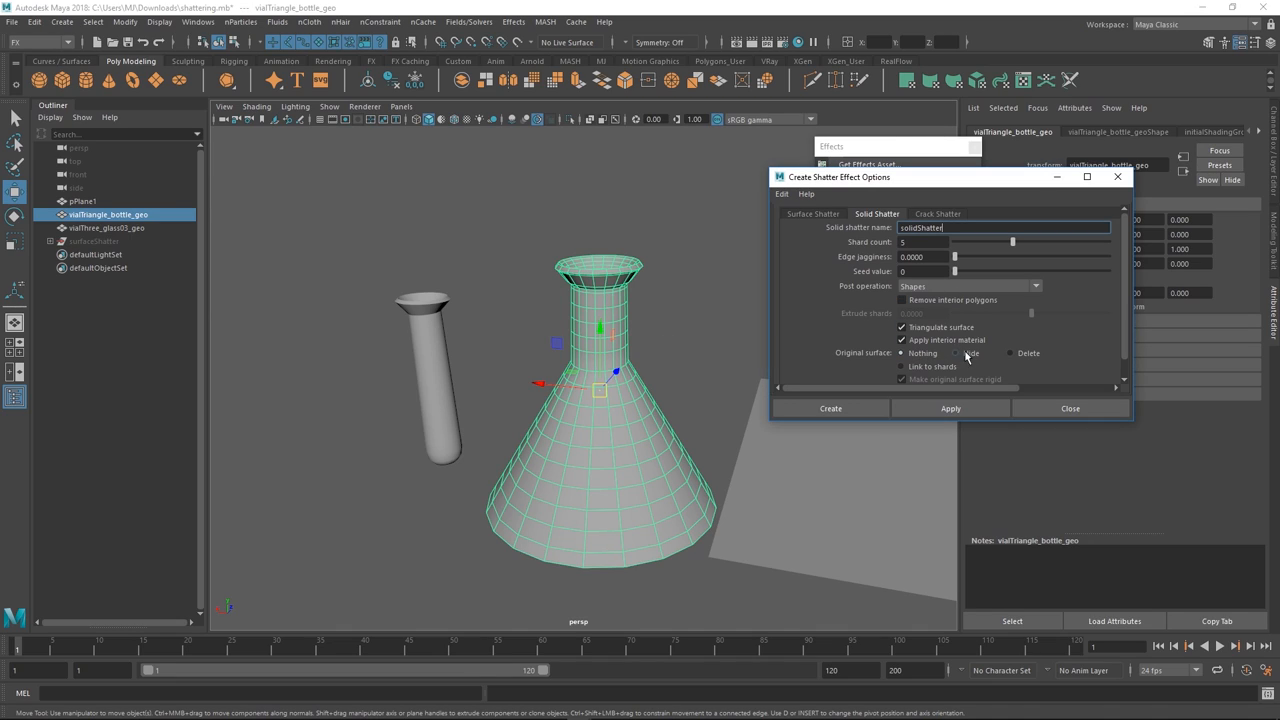
{"action": "left_click", "coordinate": [958, 352]}
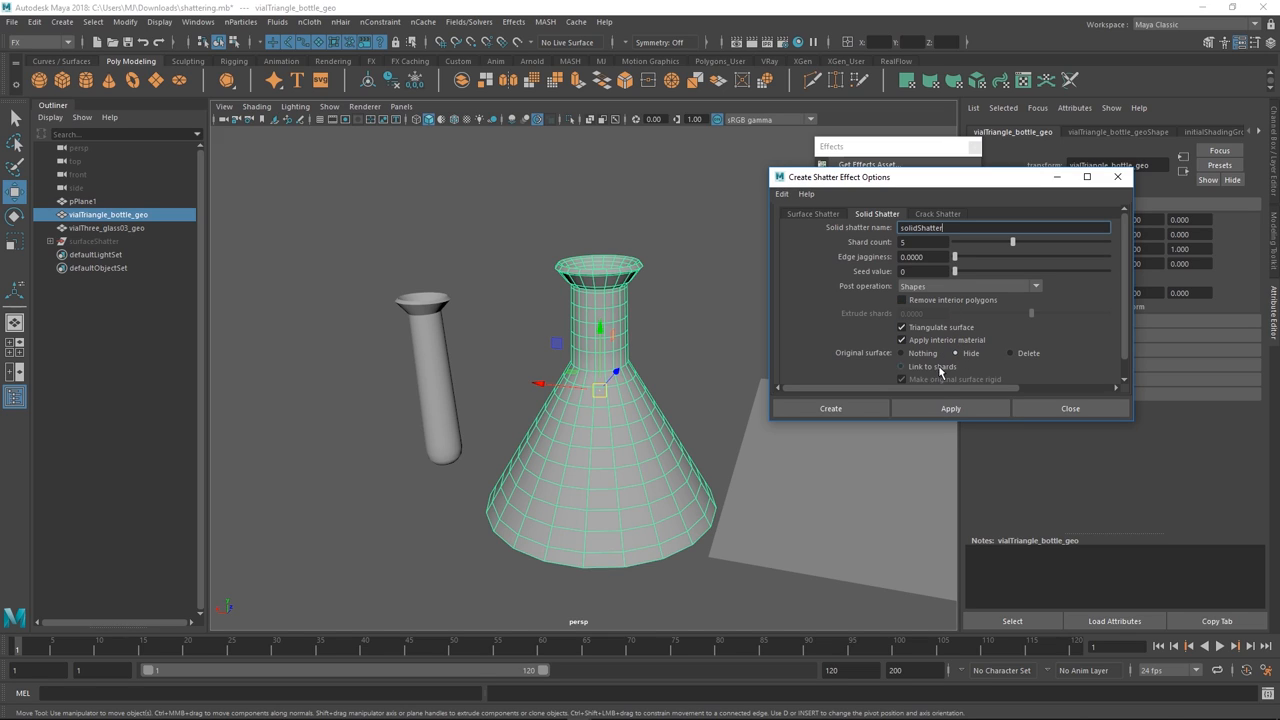
{"action": "left_click", "coordinate": [950, 408]}
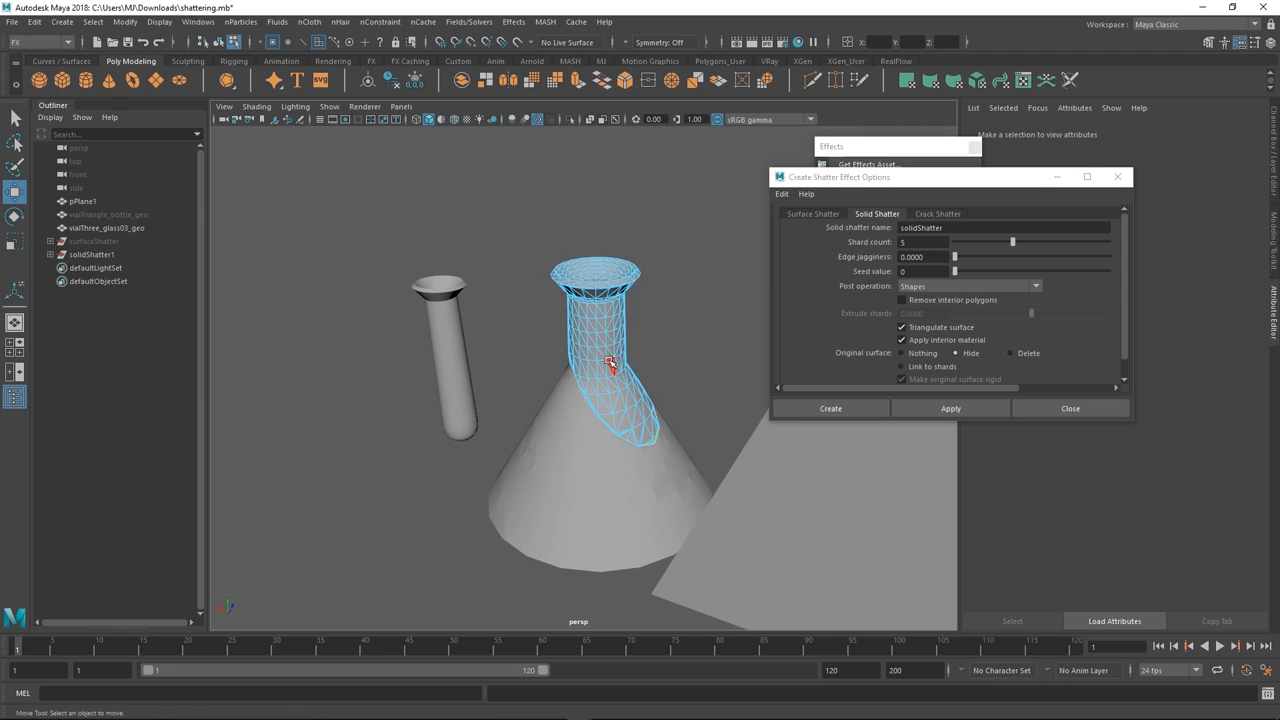
{"action": "left_click", "coordinate": [596, 350]}
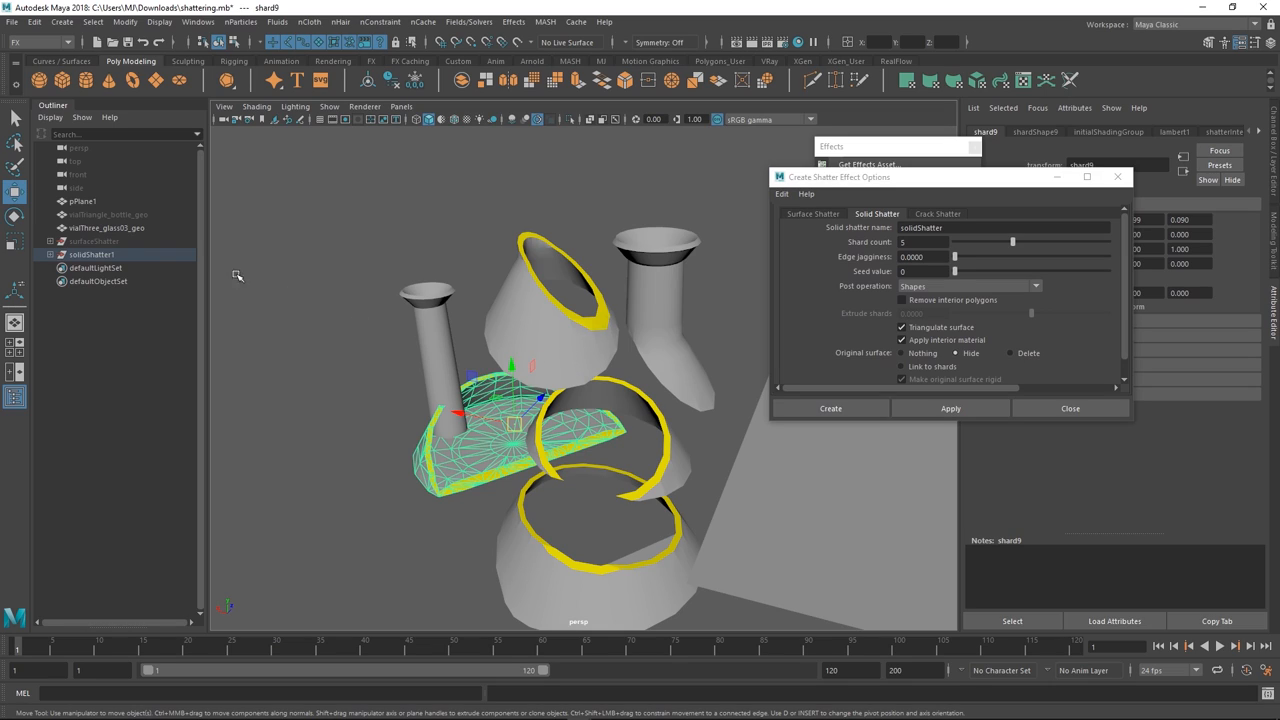
{"action": "mouse_move", "coordinate": [118, 216]}
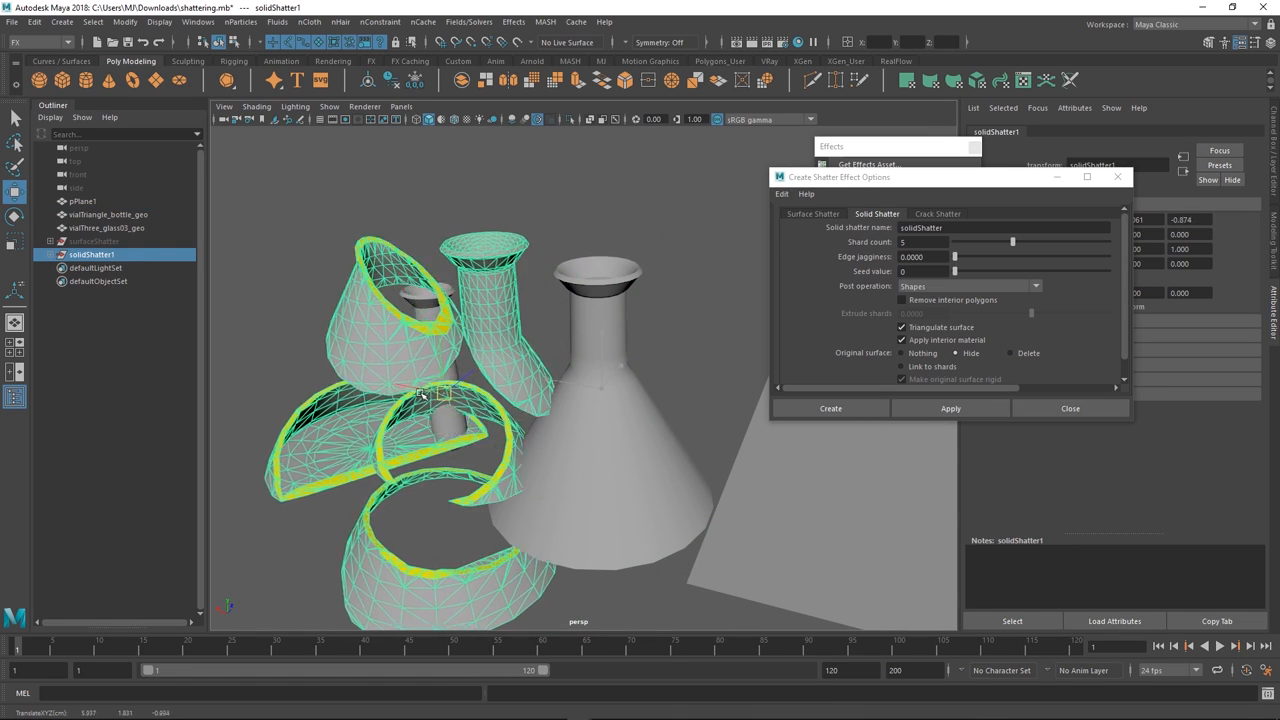
{"action": "left_click", "coordinate": [108, 214]}
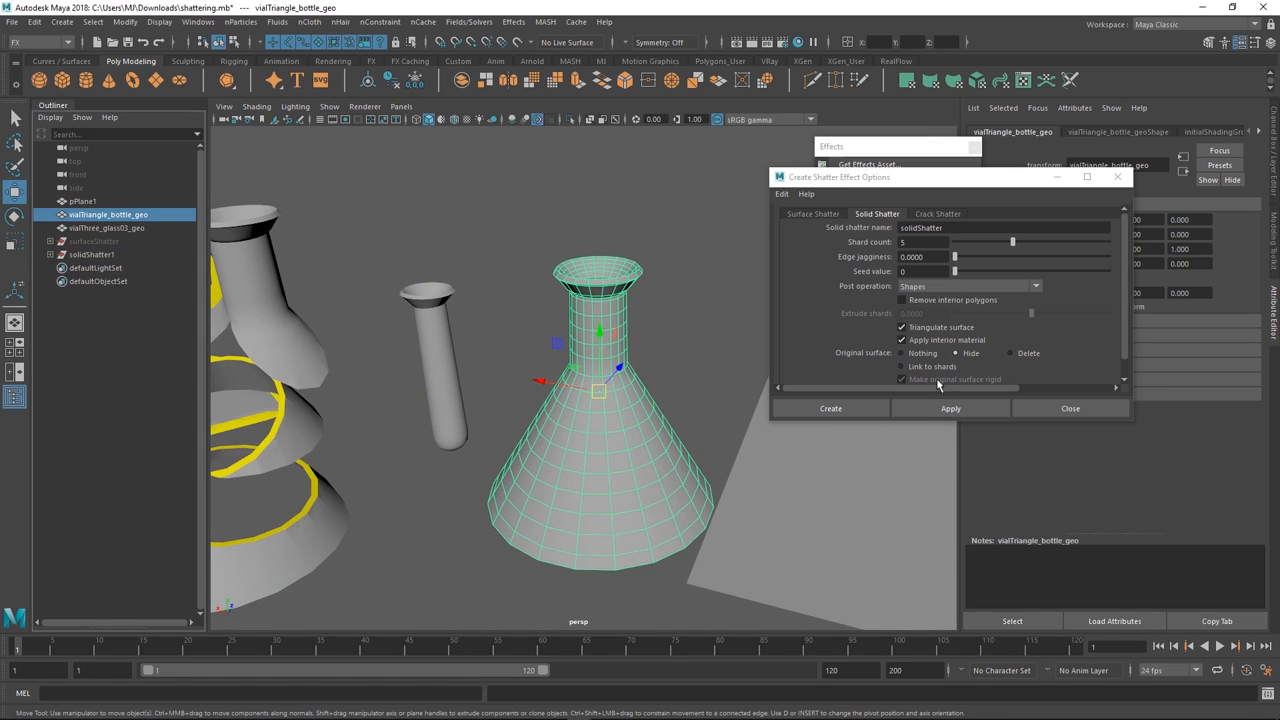
Solid-shatter the triangular flask with seed 76 as solidShatter2 and pull a shard away
{"action": "left_click", "coordinate": [1000, 228]}
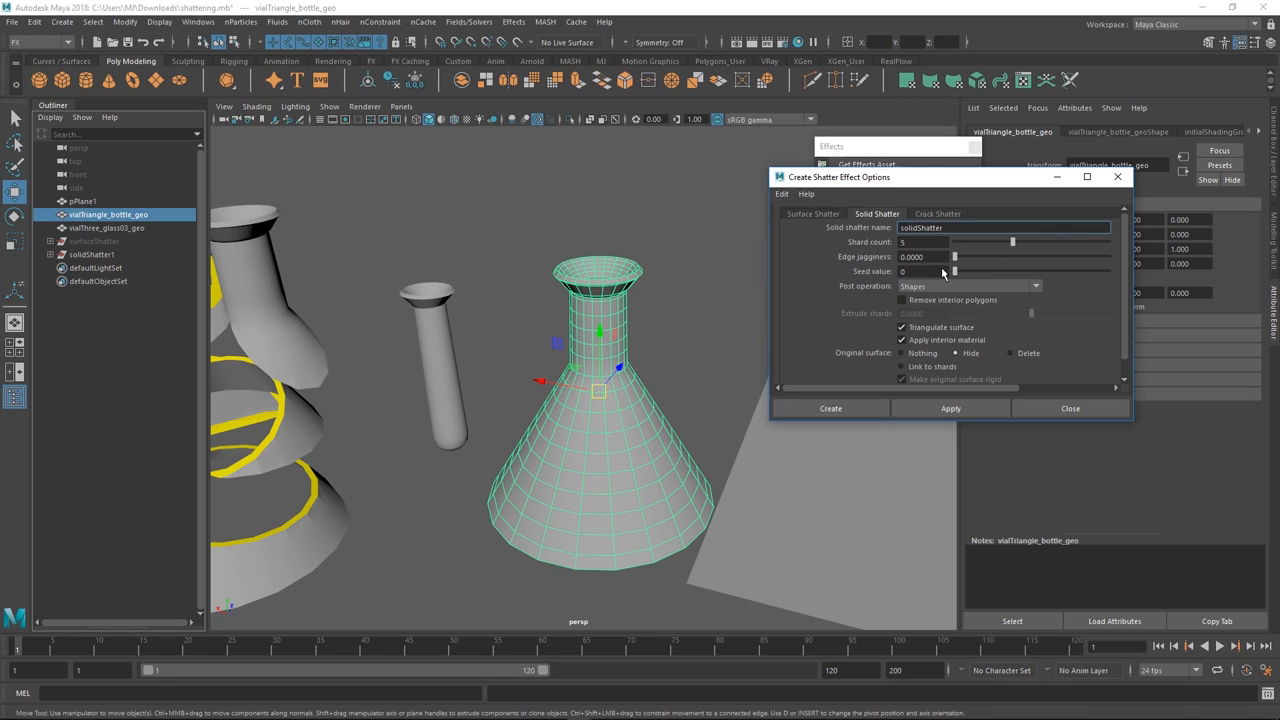
{"action": "left_click", "coordinate": [948, 408]}
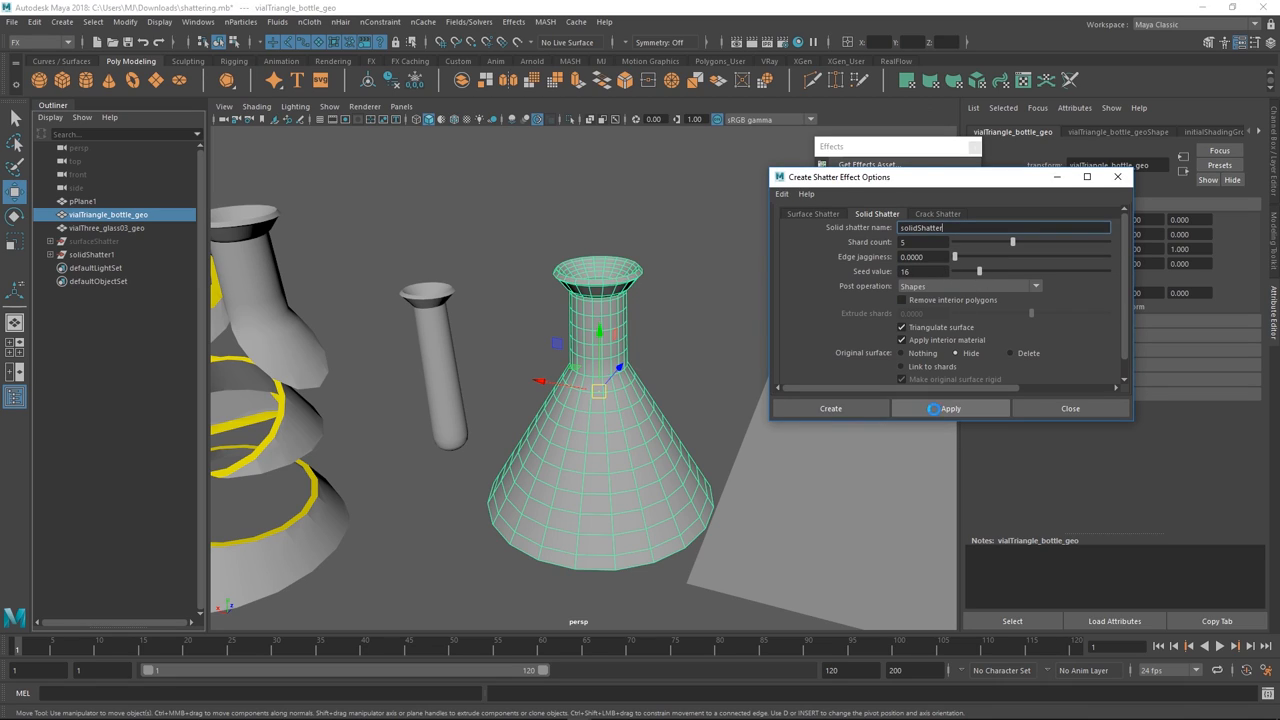
{"action": "left_click", "coordinate": [950, 408]}
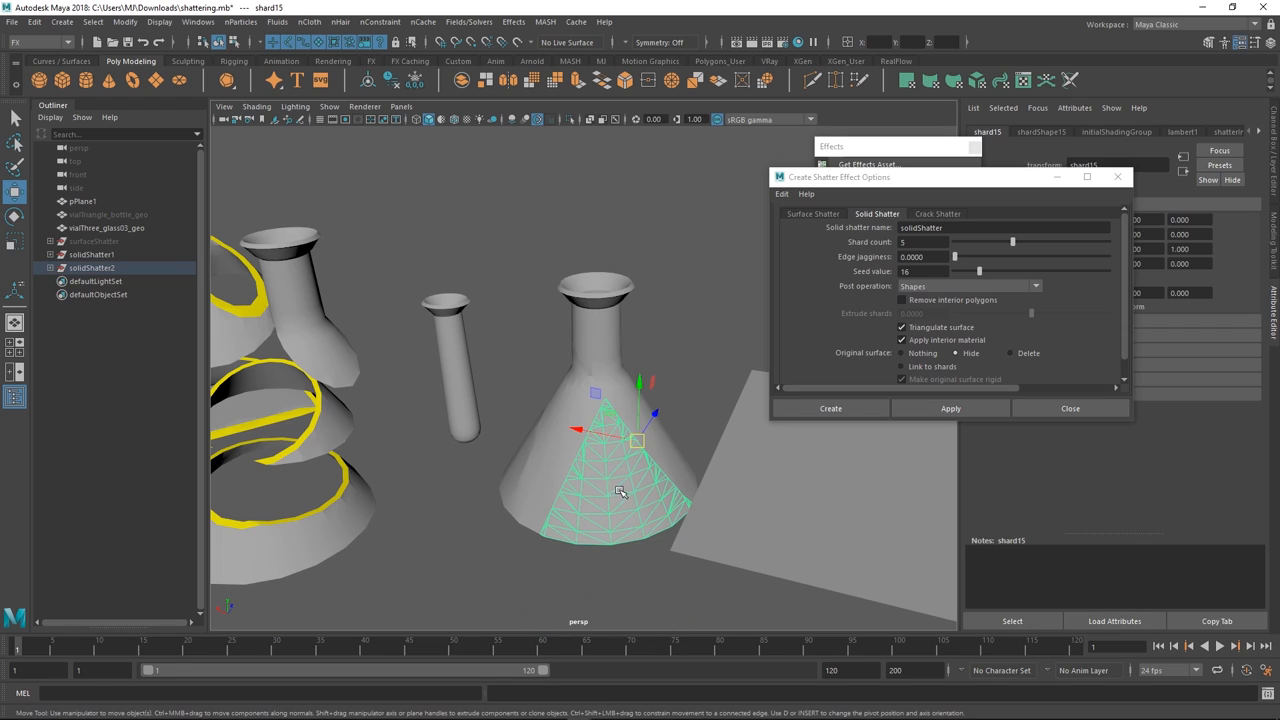
{"action": "left_click_drag", "start_coordinate": [620, 490], "coordinate": [510, 340]}
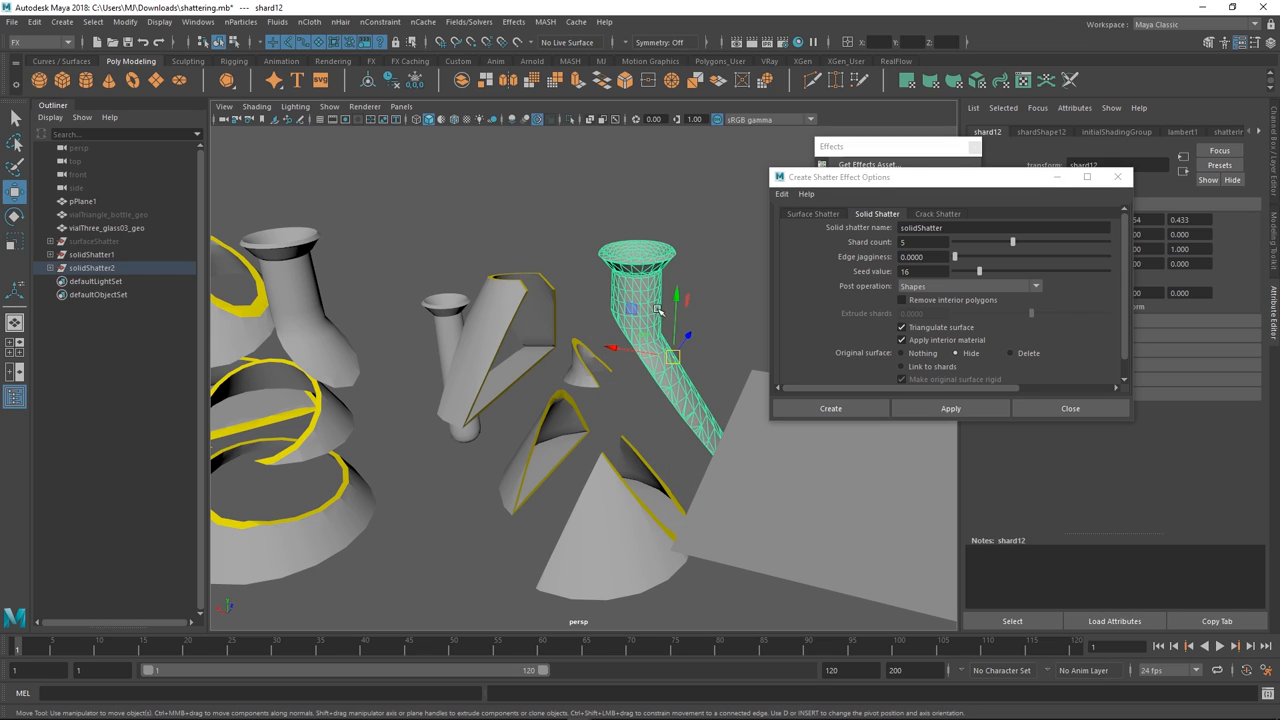
{"action": "mouse_move", "coordinate": [684, 264]}
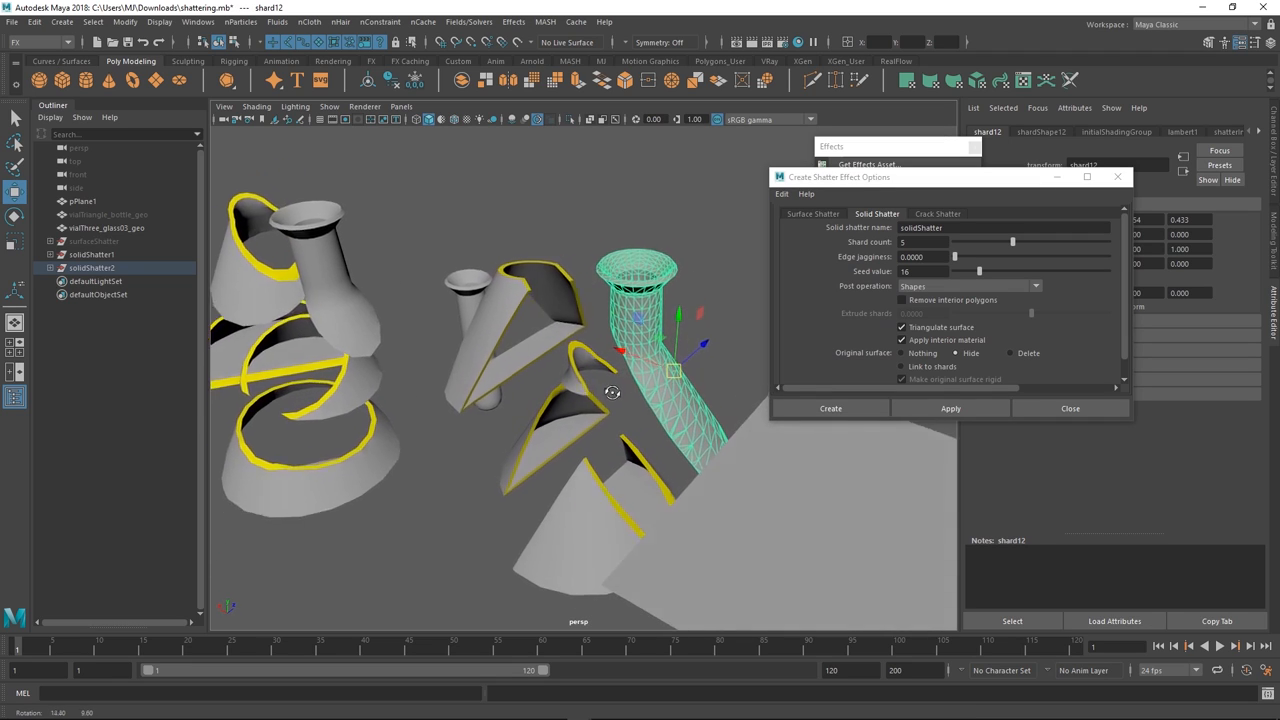
Select the solidShatter1 group in the Outliner
{"action": "left_click", "coordinate": [92, 254]}
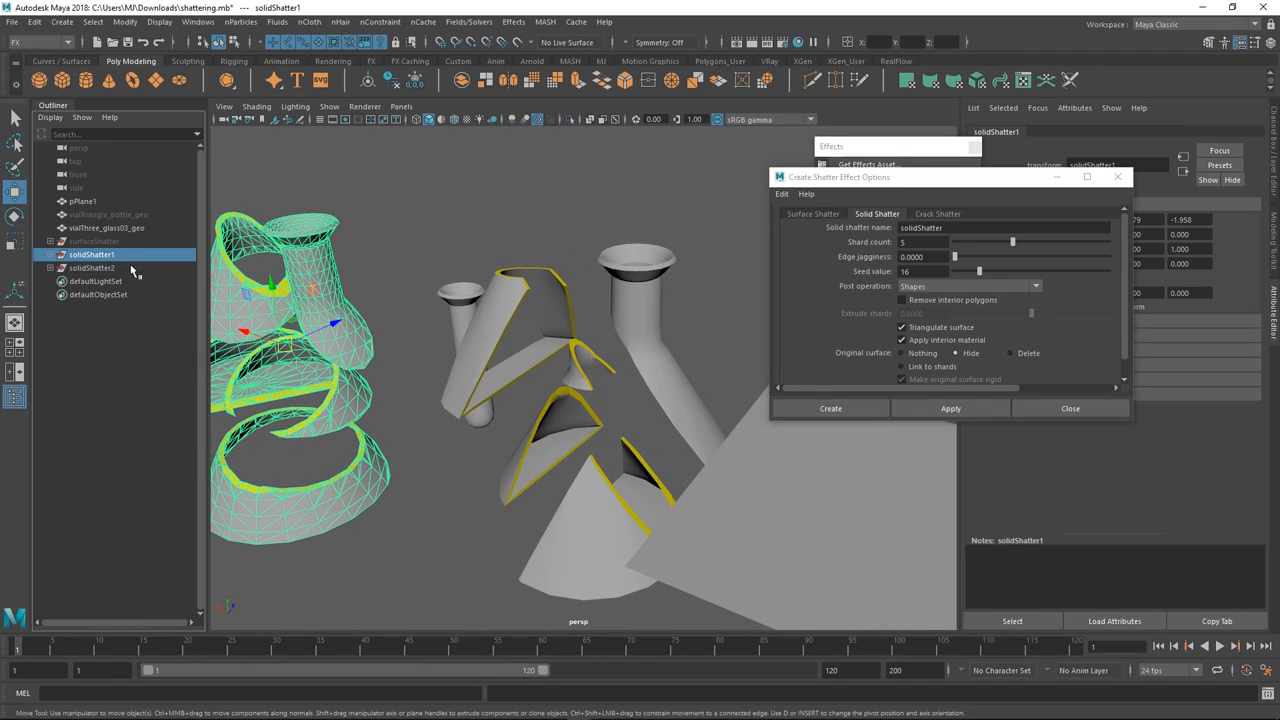
{"action": "mouse_move", "coordinate": [116, 272]}
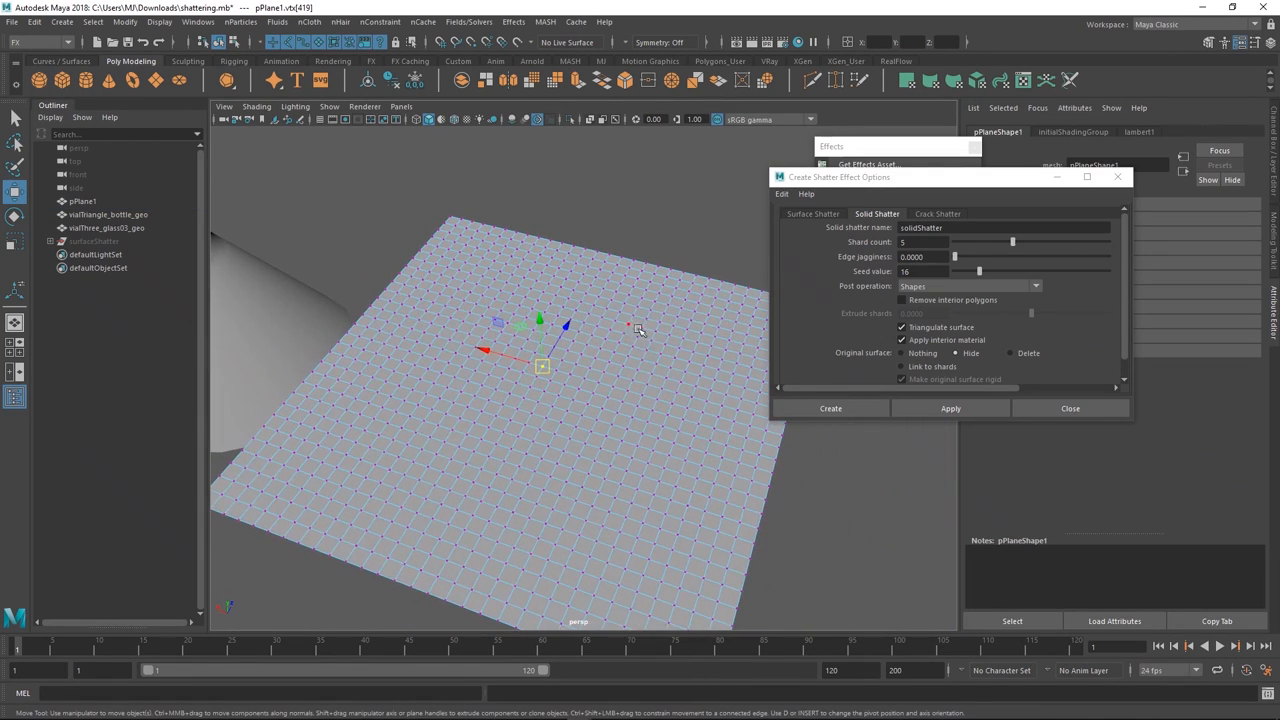
Crack-shatter the plane into a crackShatter group and raise one shard as a slab
{"action": "left_click", "coordinate": [936, 212]}
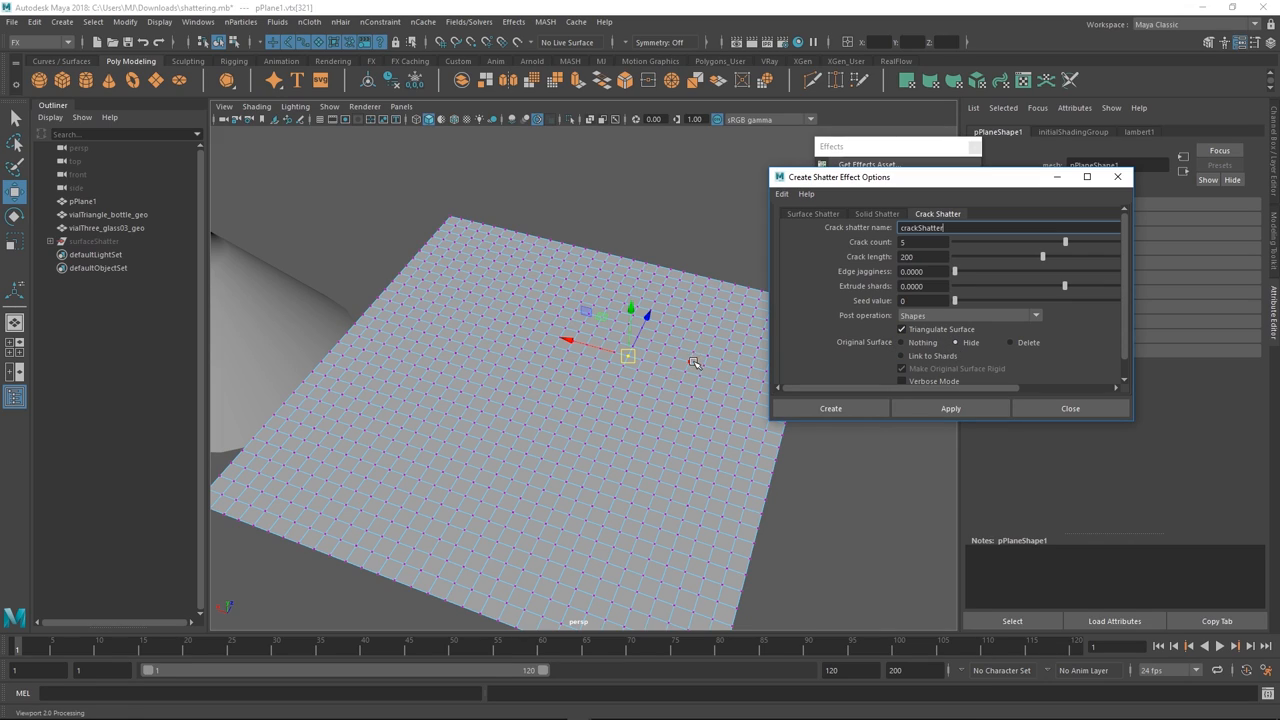
{"action": "mouse_move", "coordinate": [680, 356]}
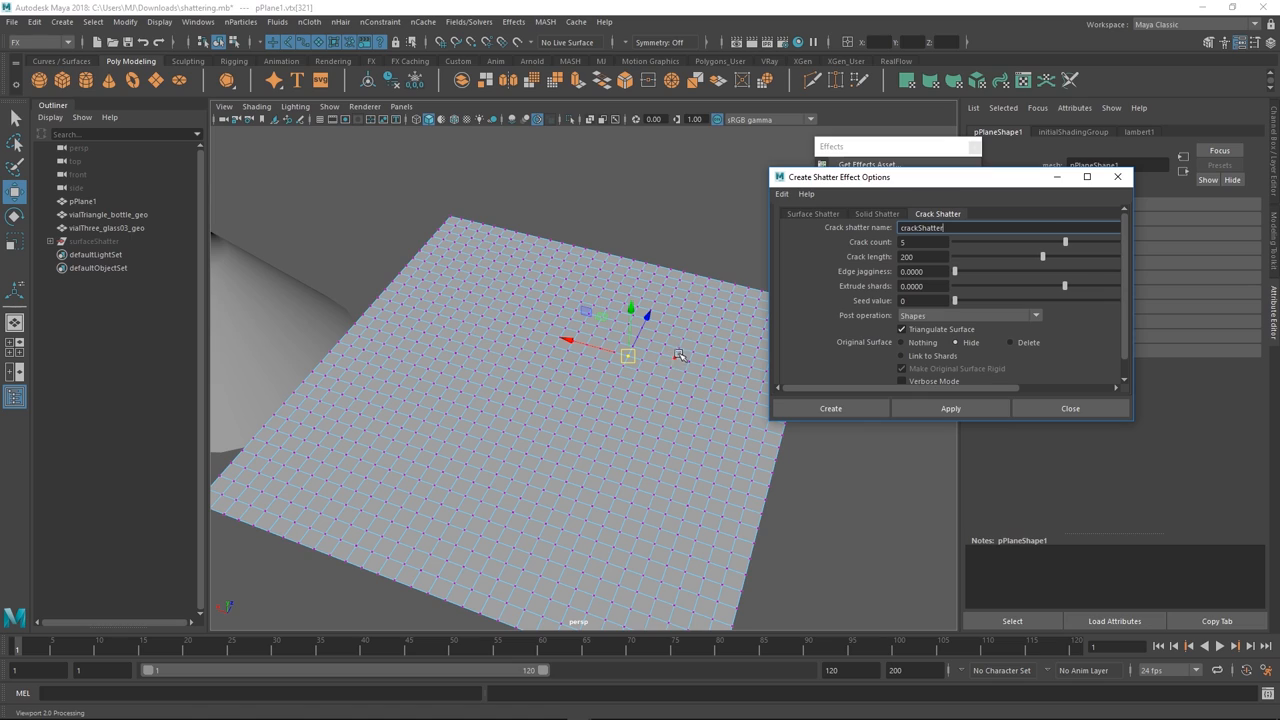
{"action": "left_click", "coordinate": [950, 408]}
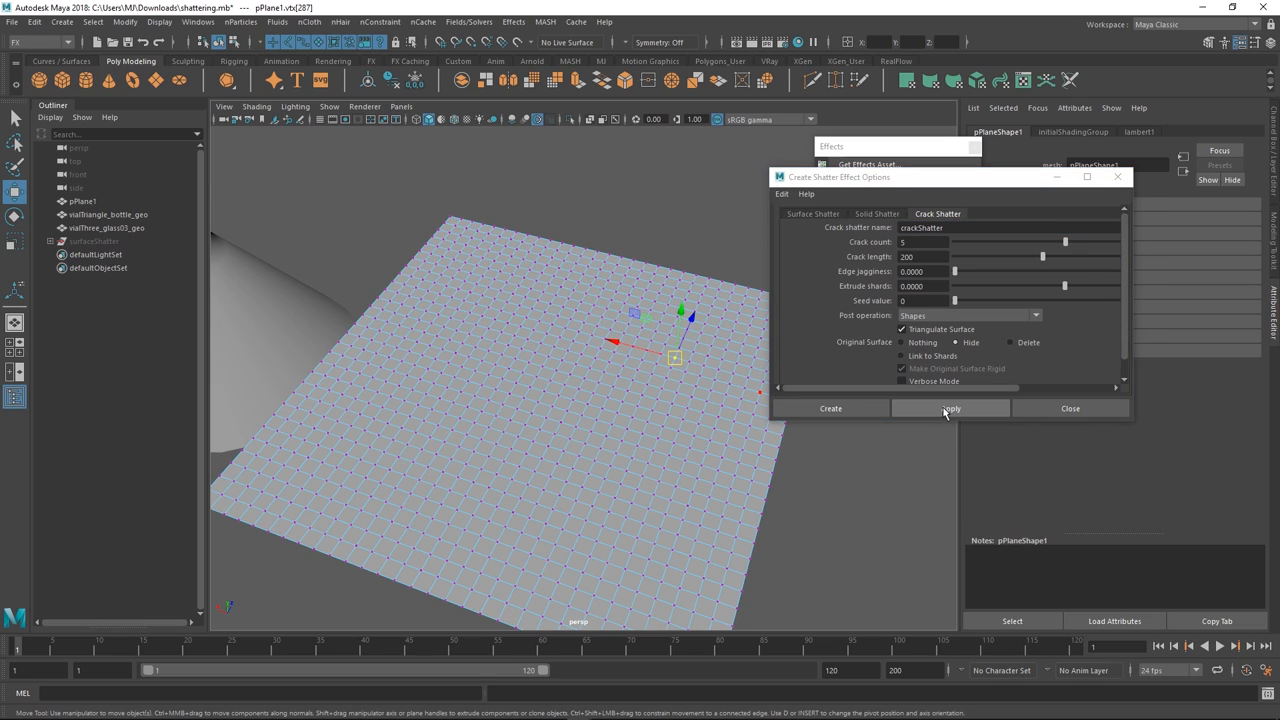
{"action": "left_click", "coordinate": [950, 408]}
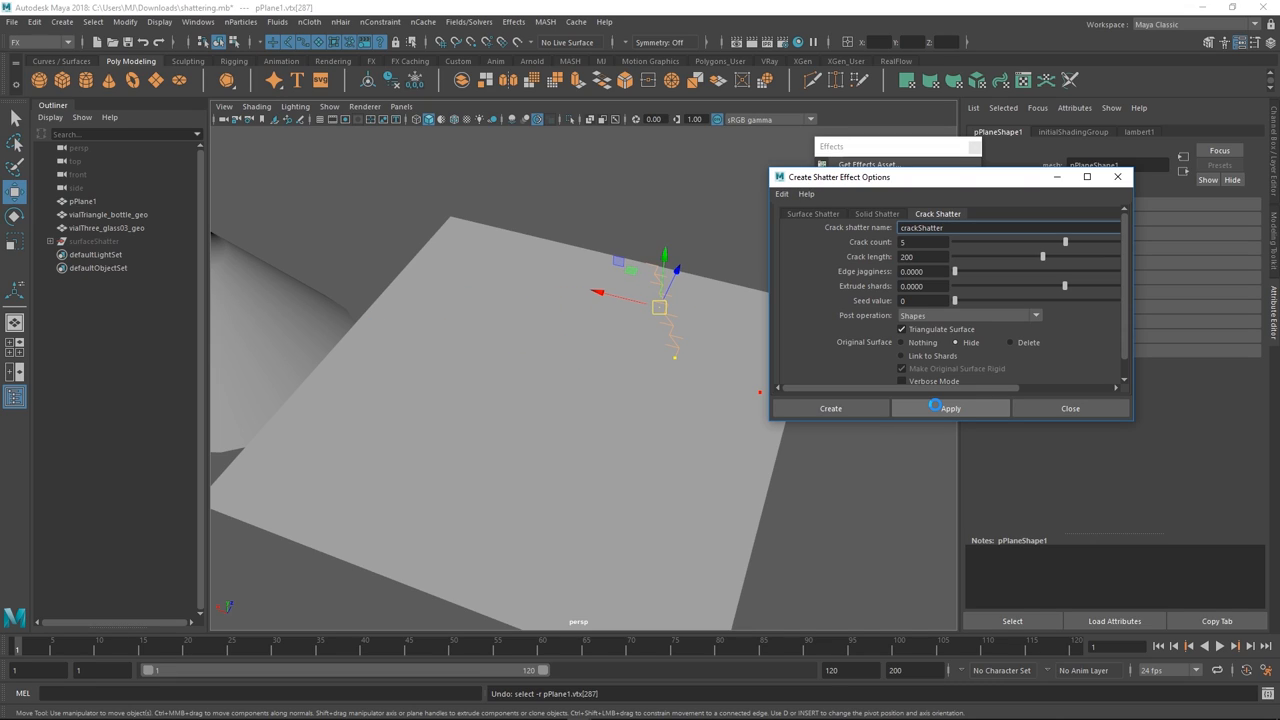
{"action": "left_click", "coordinate": [948, 408]}
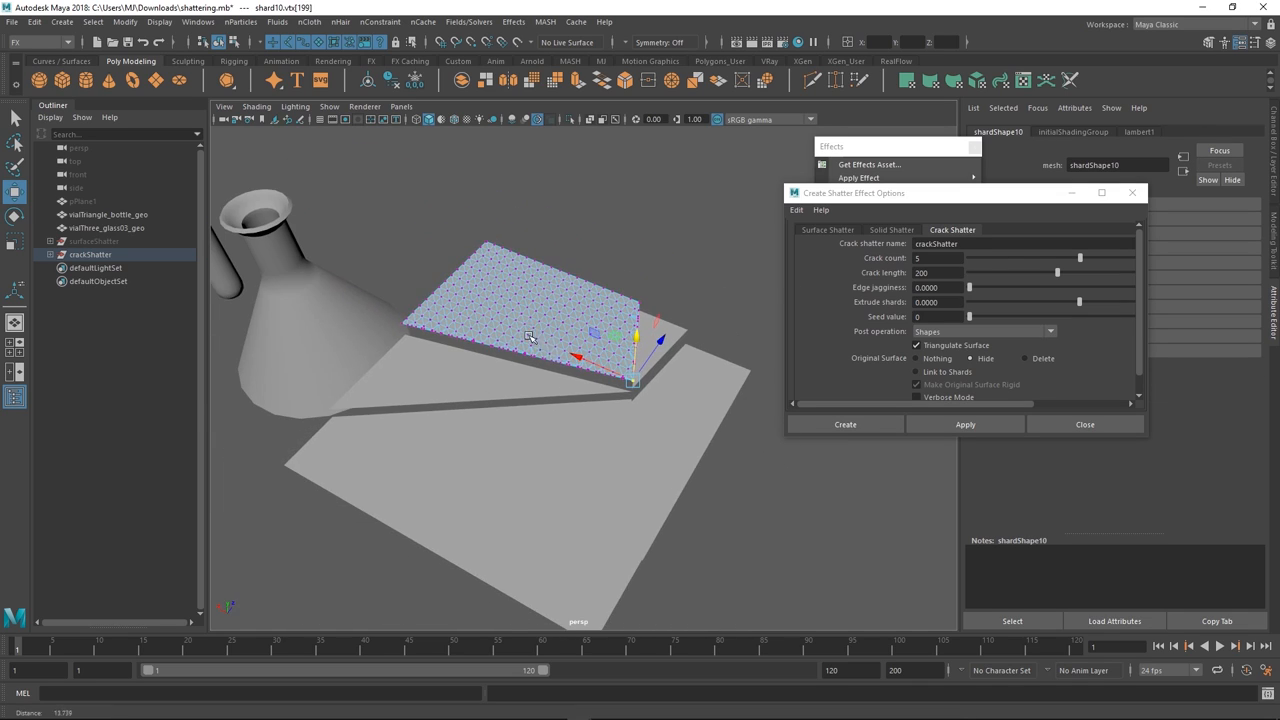
Delete crackShatter, restore the whole plane and raise crack edge jaggedness to 0.2736
{"action": "left_click", "coordinate": [90, 254]}
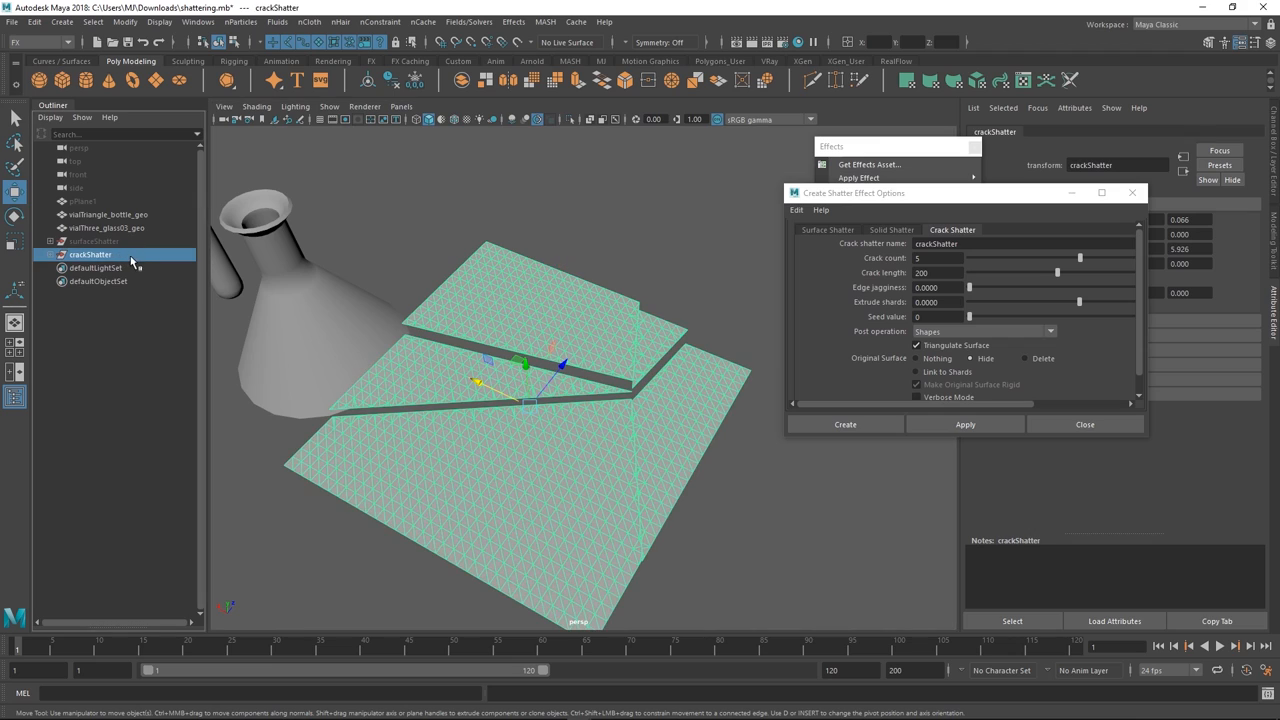
{"action": "left_click", "coordinate": [84, 200]}
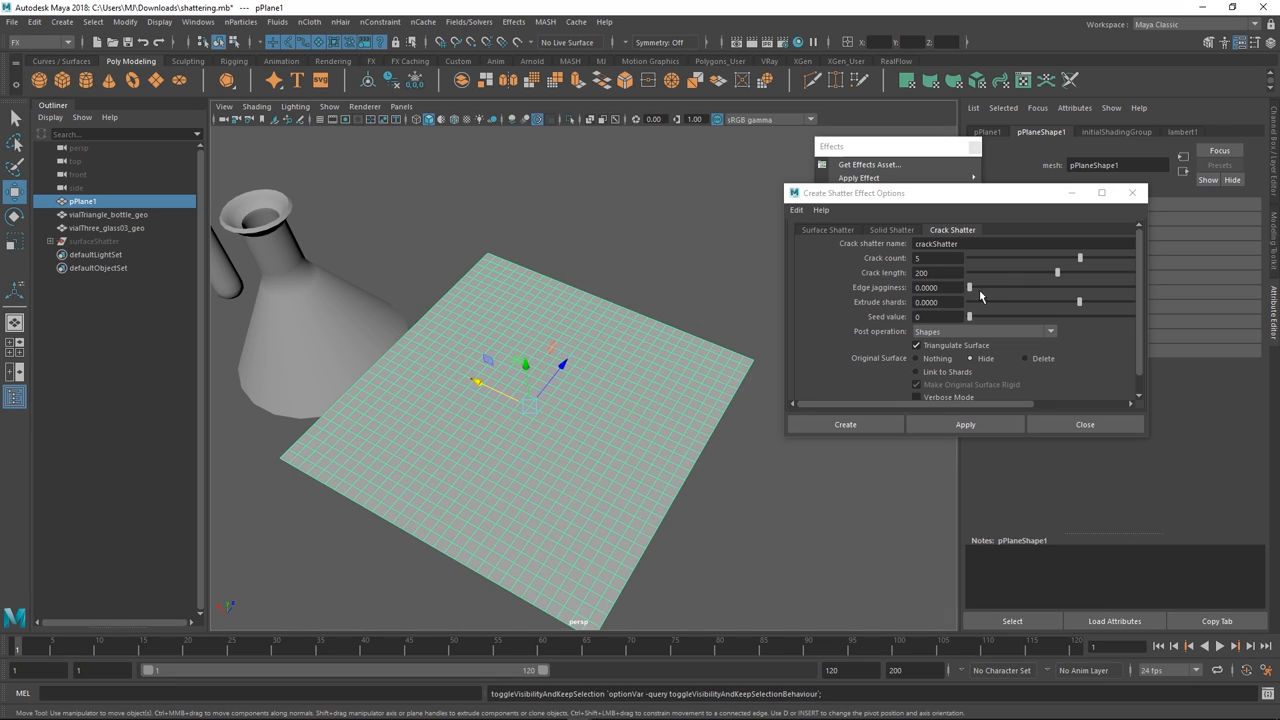
{"action": "left_click_drag", "start_coordinate": [968, 288], "coordinate": [1036, 288]}
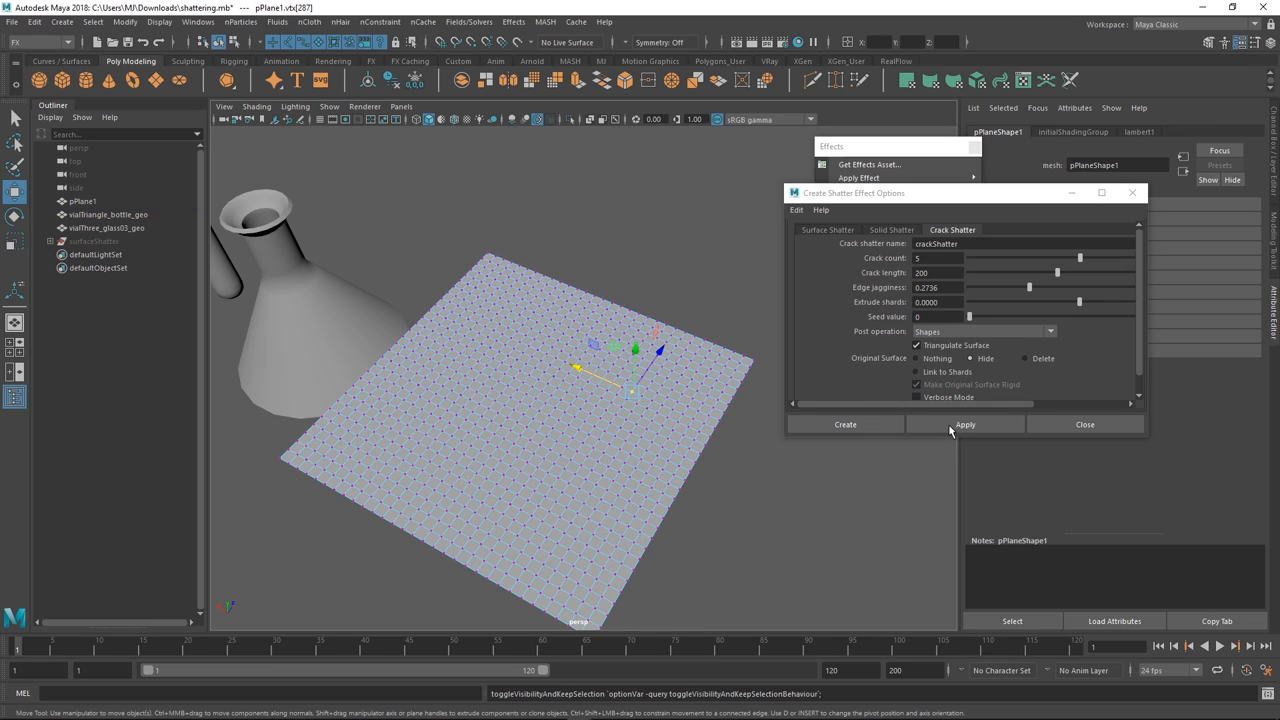
{"action": "left_click", "coordinate": [964, 424]}
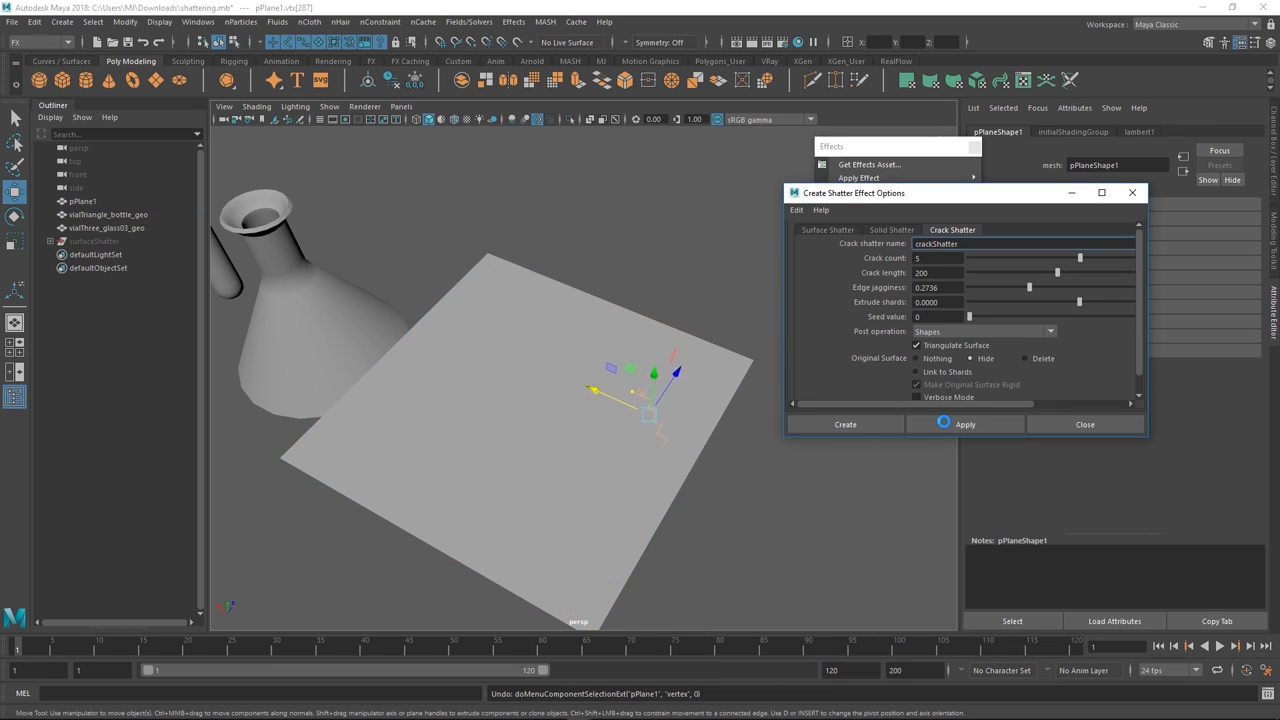
{"action": "left_click", "coordinate": [964, 424]}
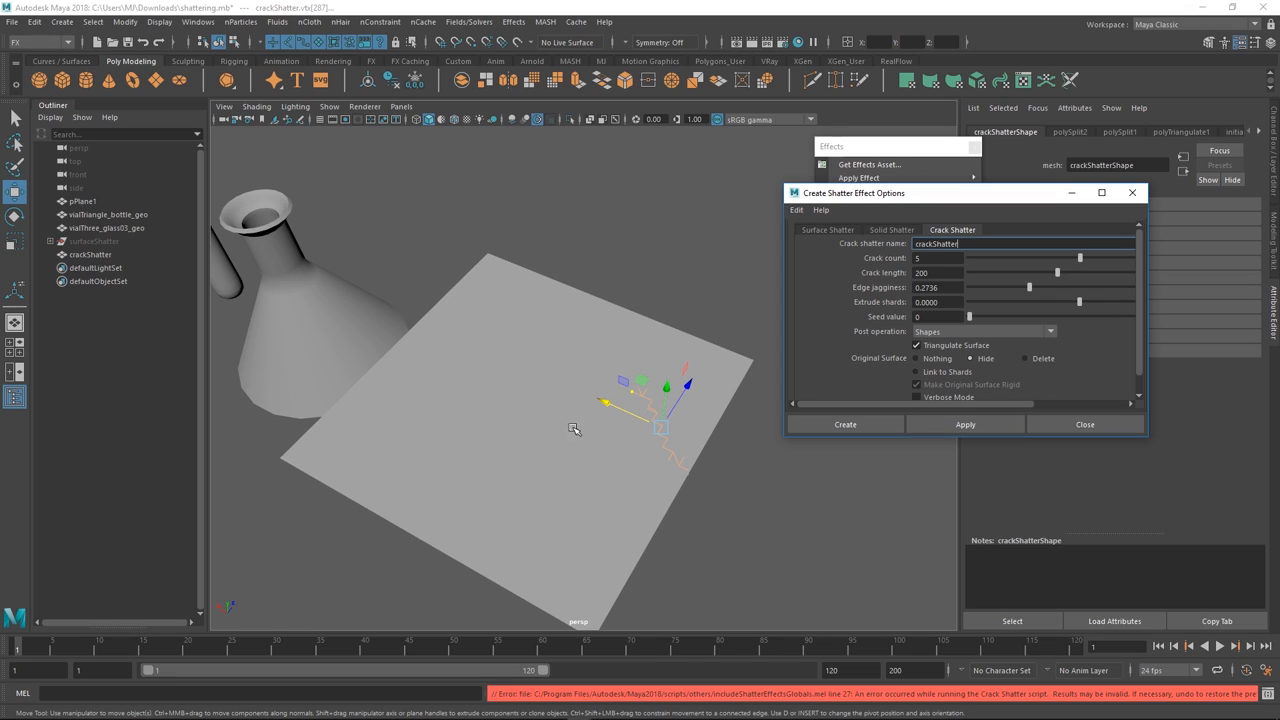
{"action": "mouse_move", "coordinate": [752, 360]}
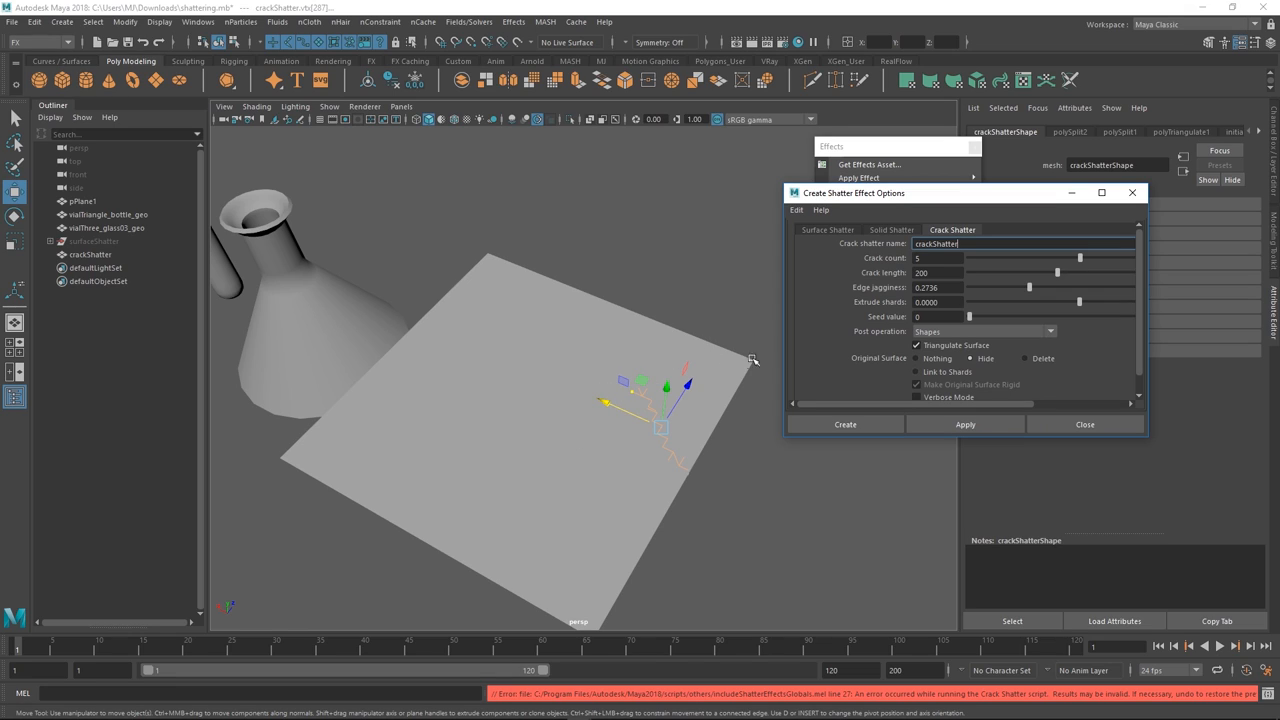
{"action": "left_click", "coordinate": [964, 424]}
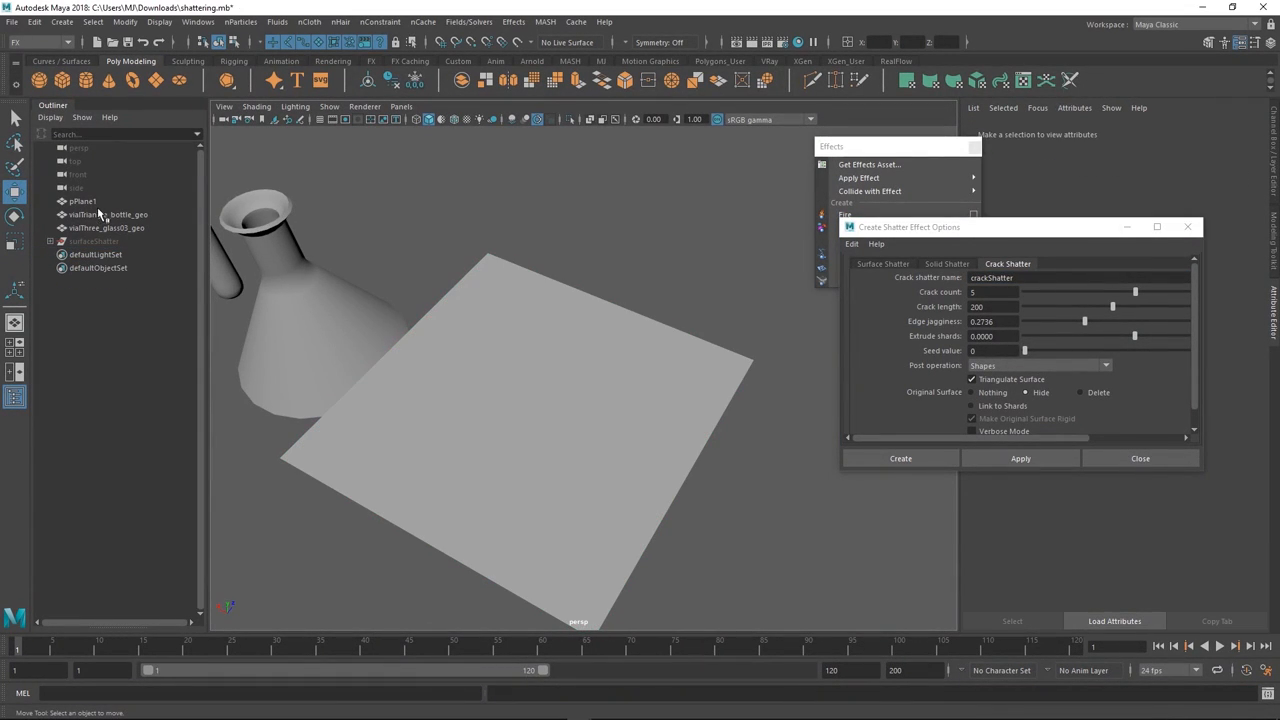
Crack the plane again at edge jaggedness 0.1094, creating a new crackShatter group
{"action": "left_click", "coordinate": [82, 200]}
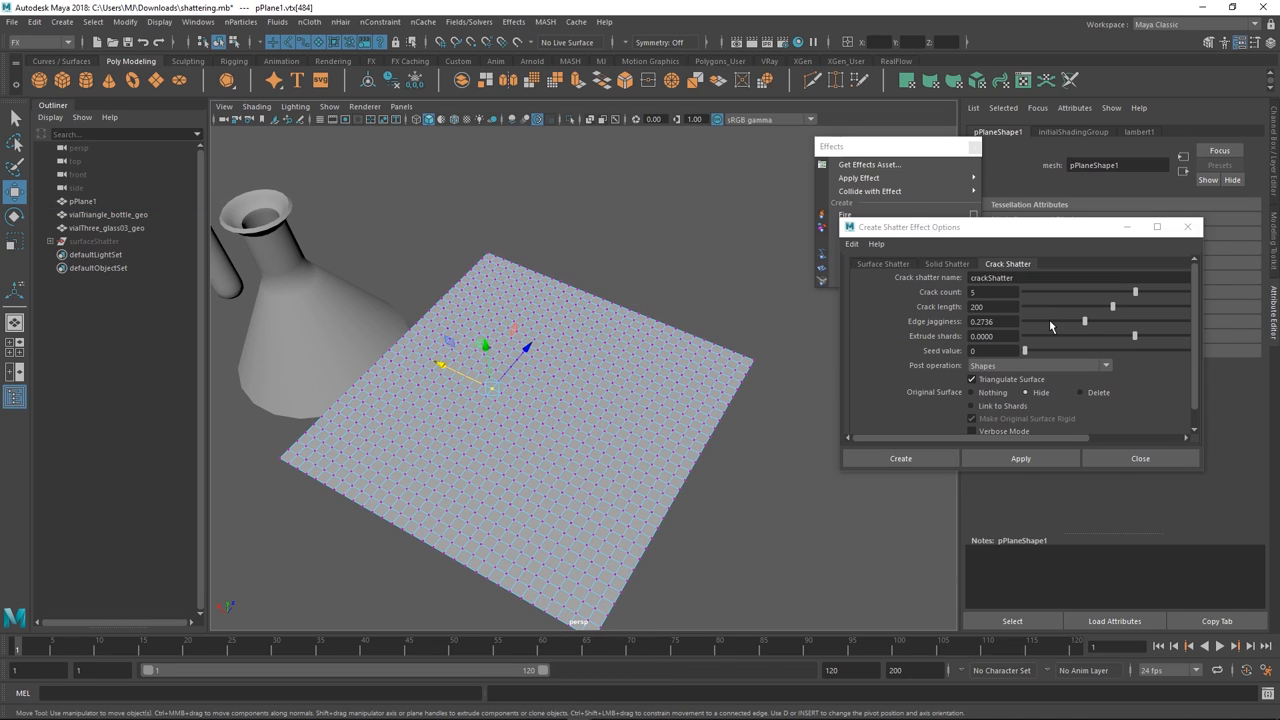
{"action": "left_click", "coordinate": [900, 458]}
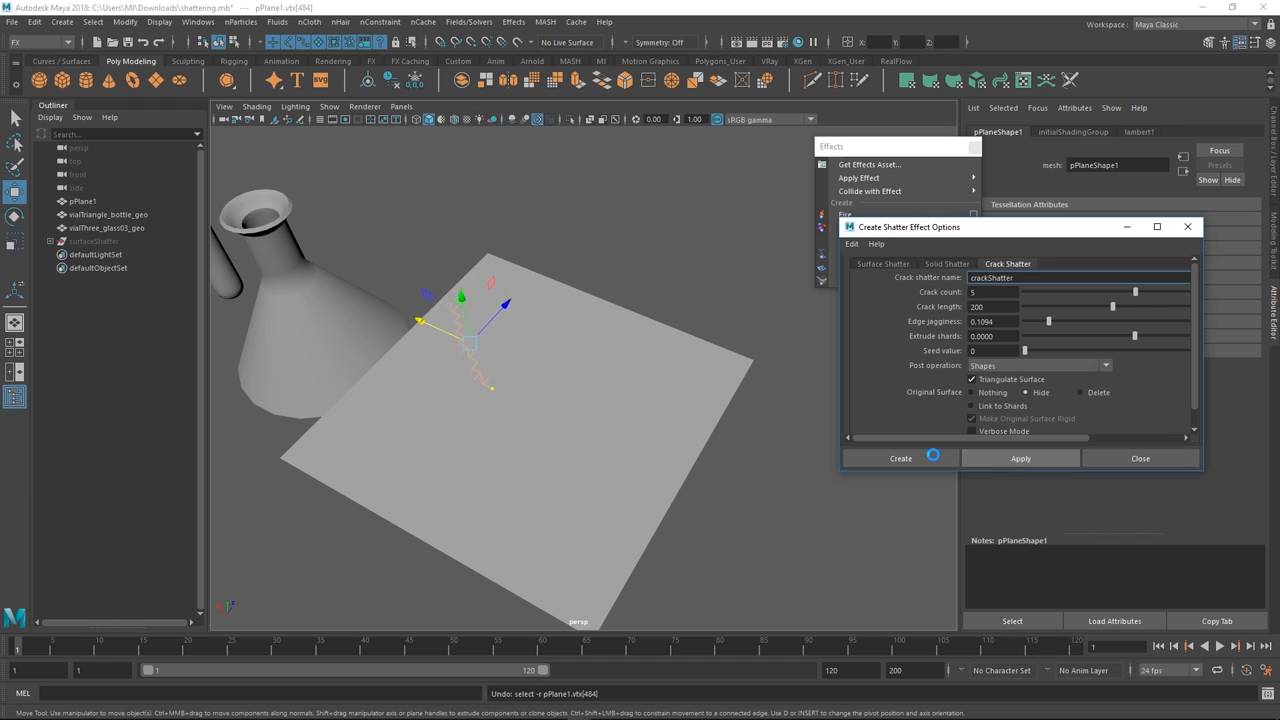
{"action": "left_click_drag", "start_coordinate": [470, 340], "coordinate": [402, 428]}
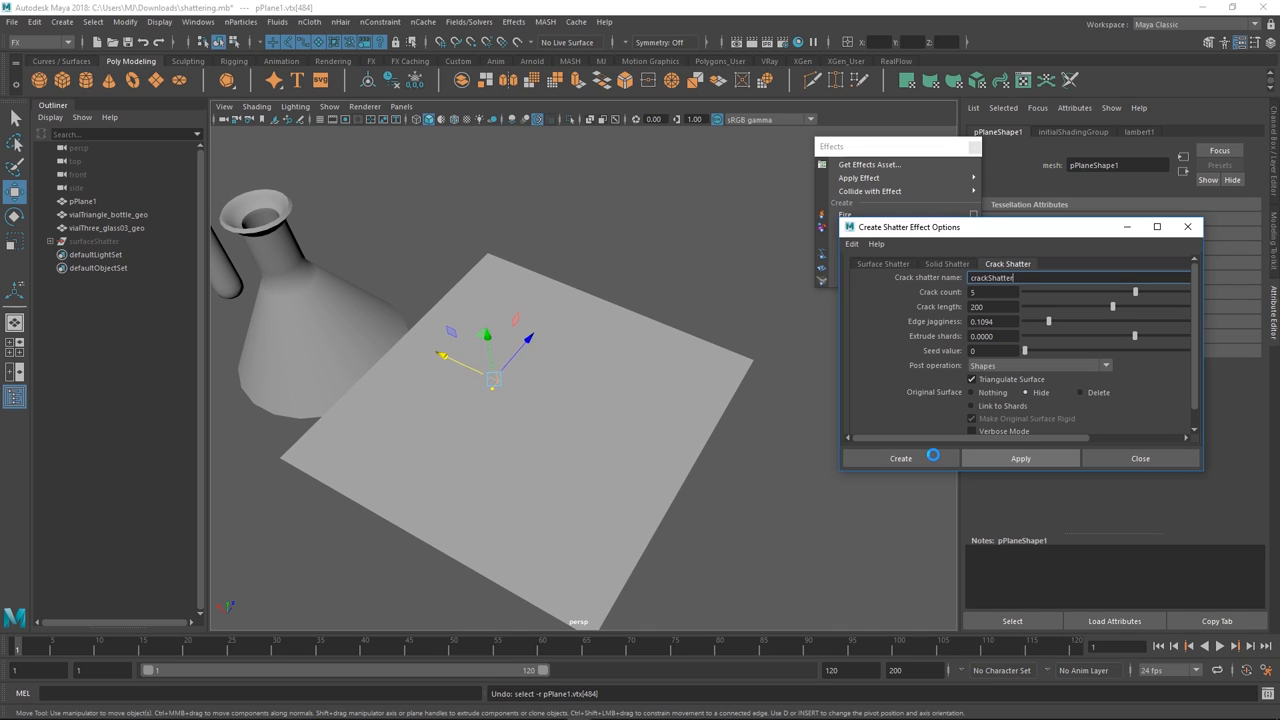
{"action": "left_click_drag", "start_coordinate": [492, 380], "coordinate": [492, 316]}
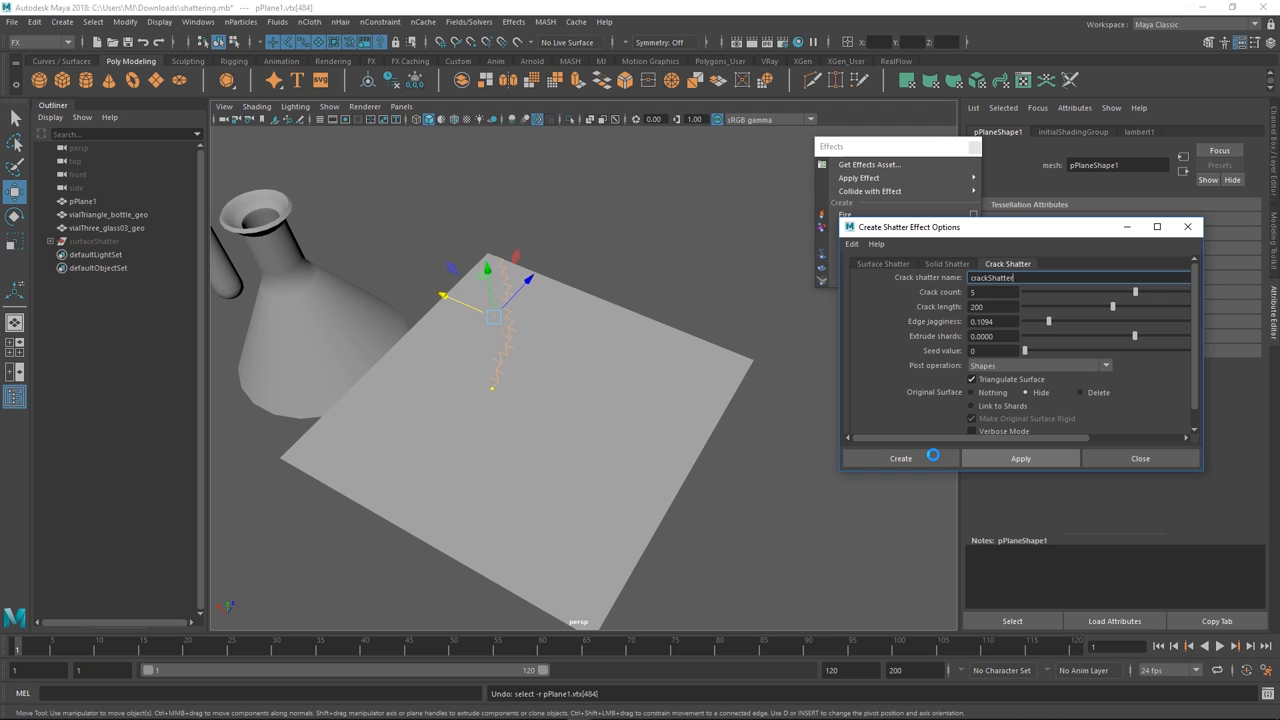
{"action": "left_click", "coordinate": [900, 458]}
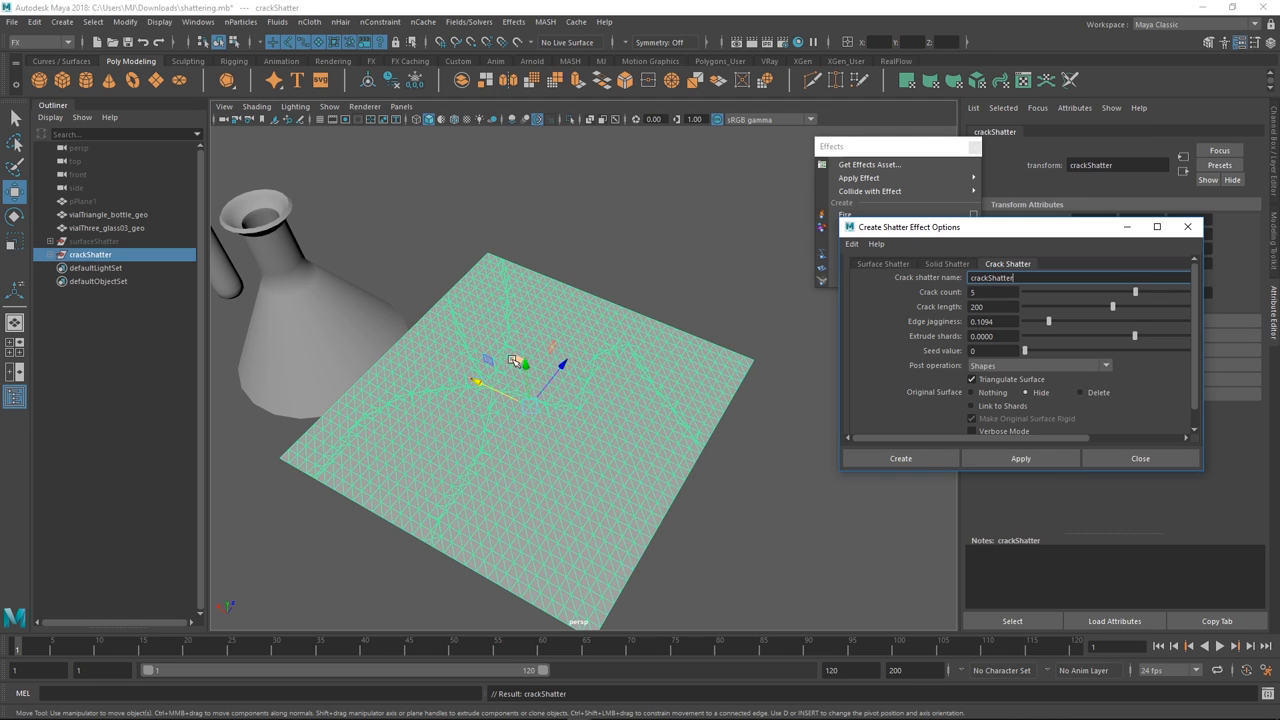
{"action": "left_click", "coordinate": [900, 458]}
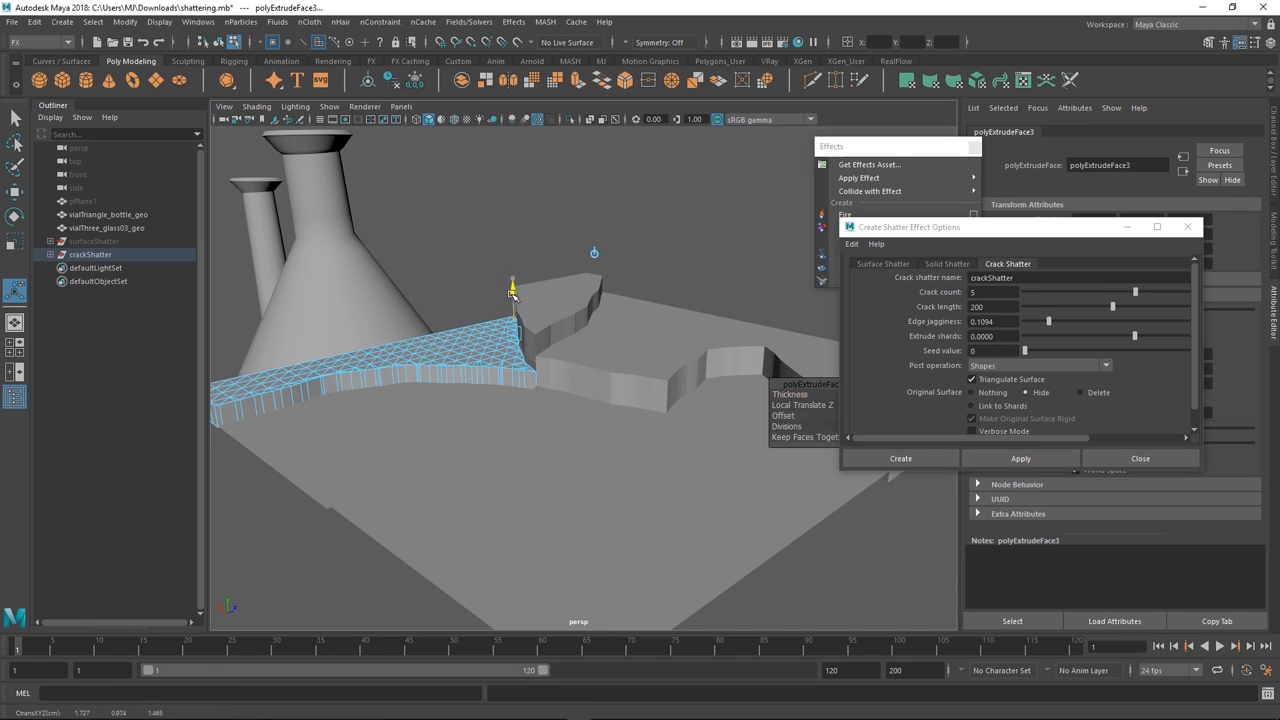
Finish extruding one cracked piece upward and select another piece to raise
{"action": "left_click", "coordinate": [900, 458]}
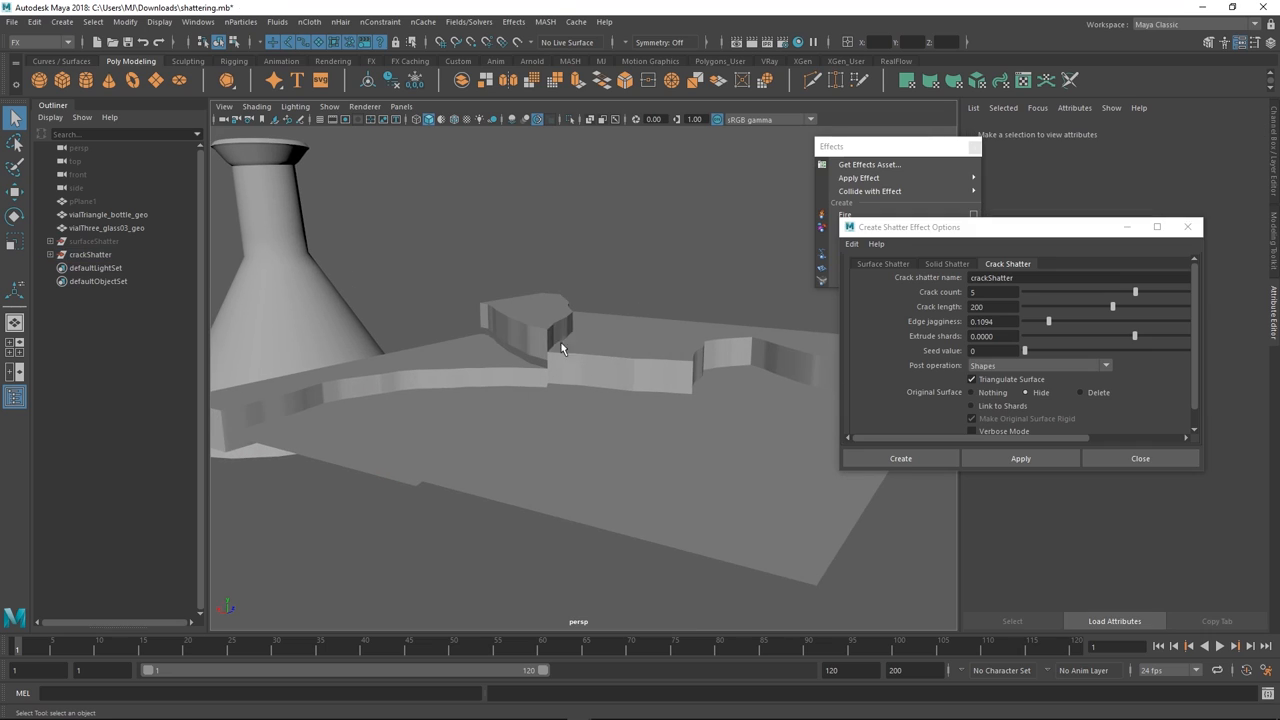
{"action": "left_click", "coordinate": [900, 458]}
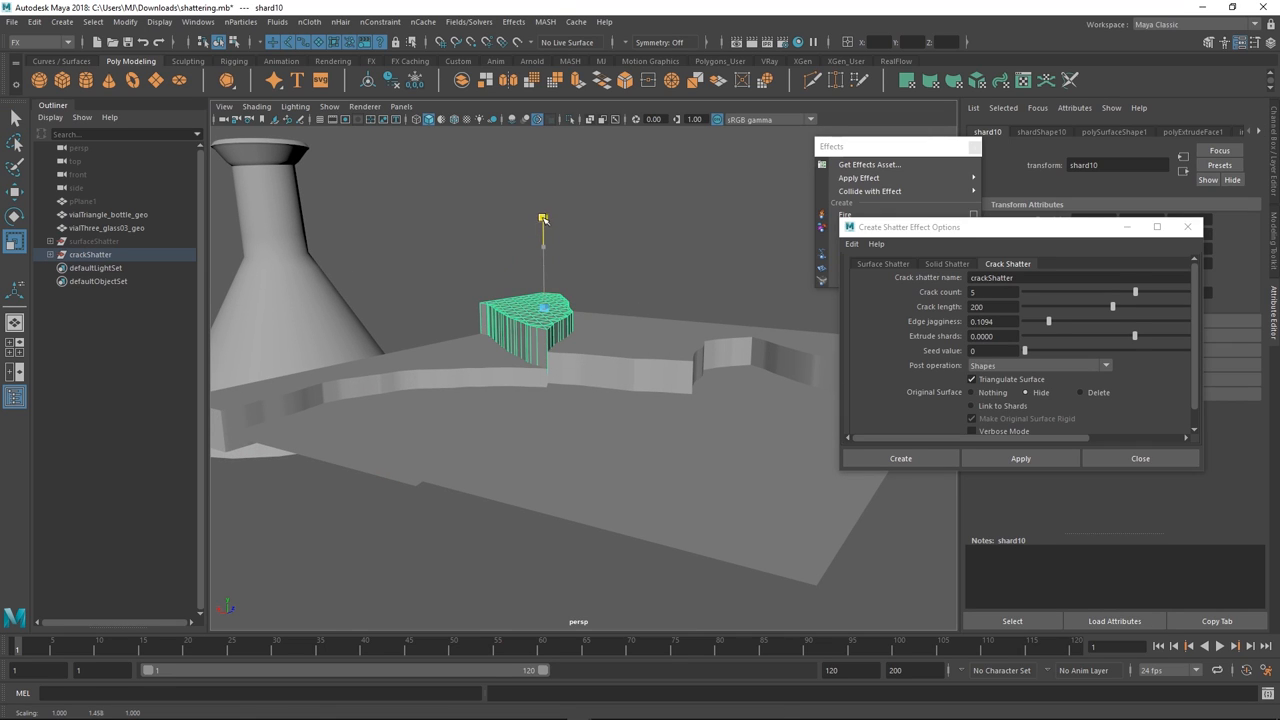